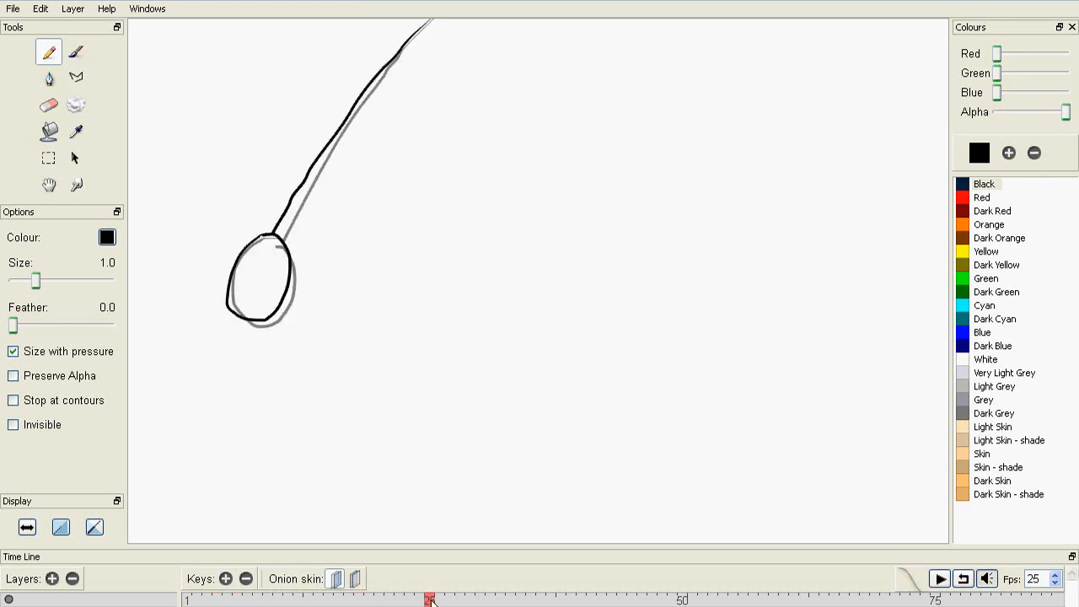
# - Play the pendulum animation, scrub through its swing frames, and return to frame 1
pyautogui.click(409, 598)
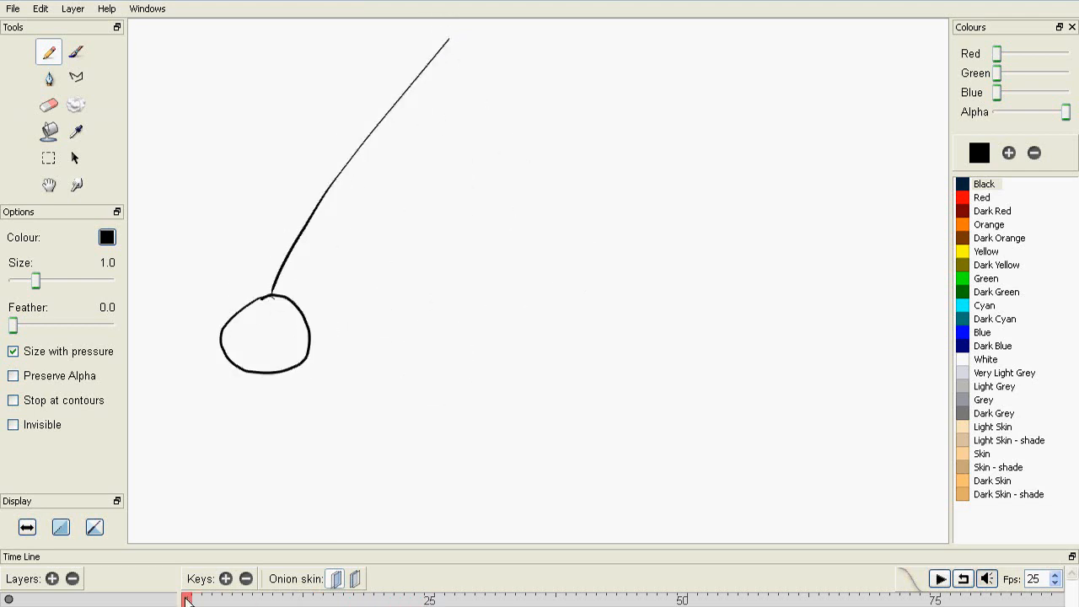
pyautogui.moveTo(186, 599); pyautogui.dragTo(390, 599)
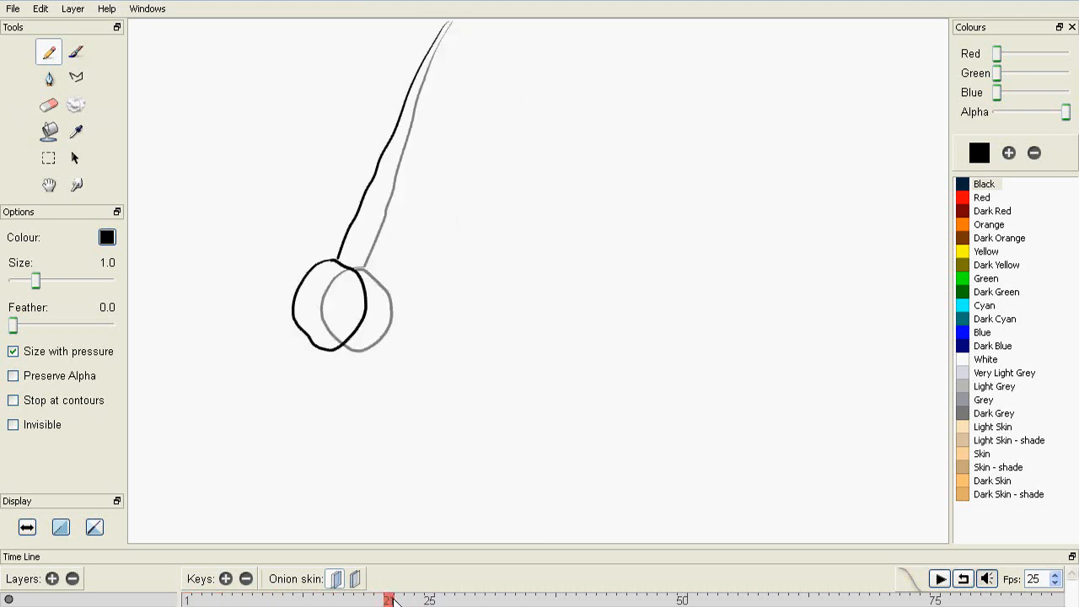
pyautogui.click(187, 599)
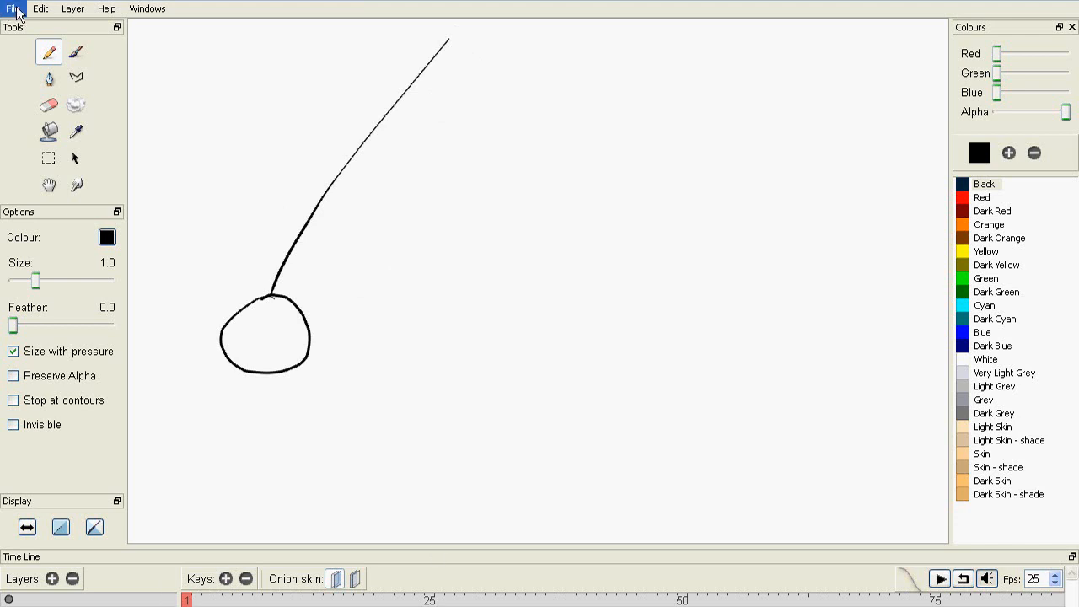
# - Save the animation as a new file named befjse via Save As
pyautogui.click(12, 8)
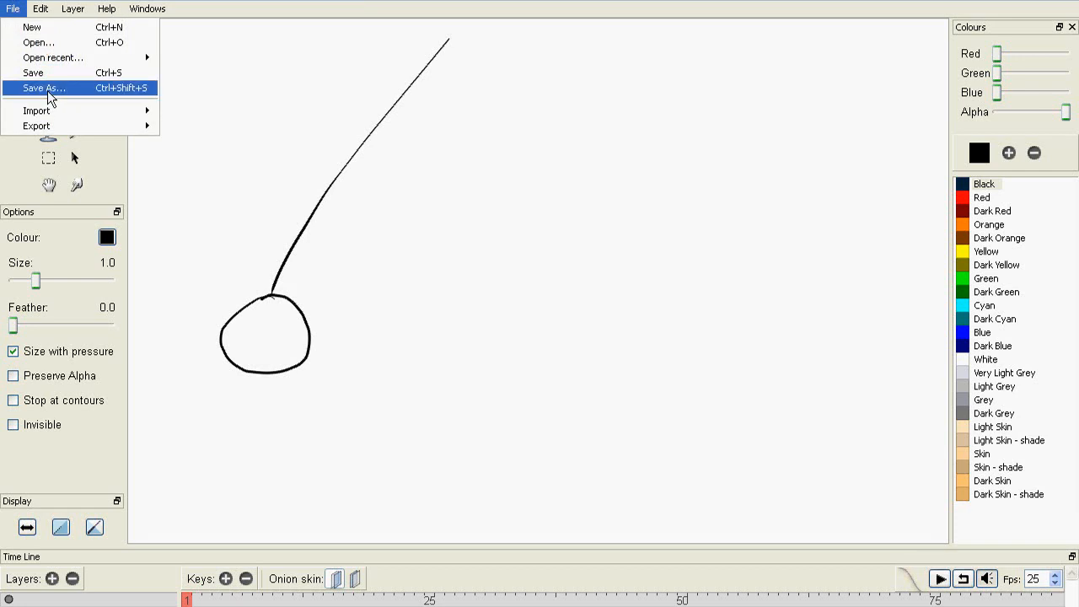
pyautogui.click(43, 87)
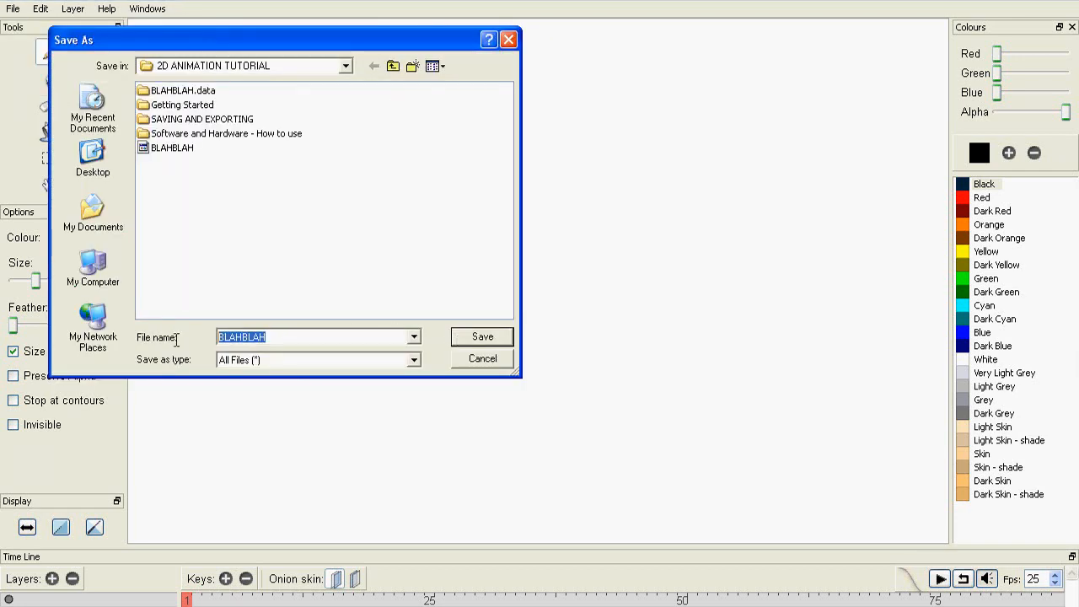
pyautogui.write('befjse')
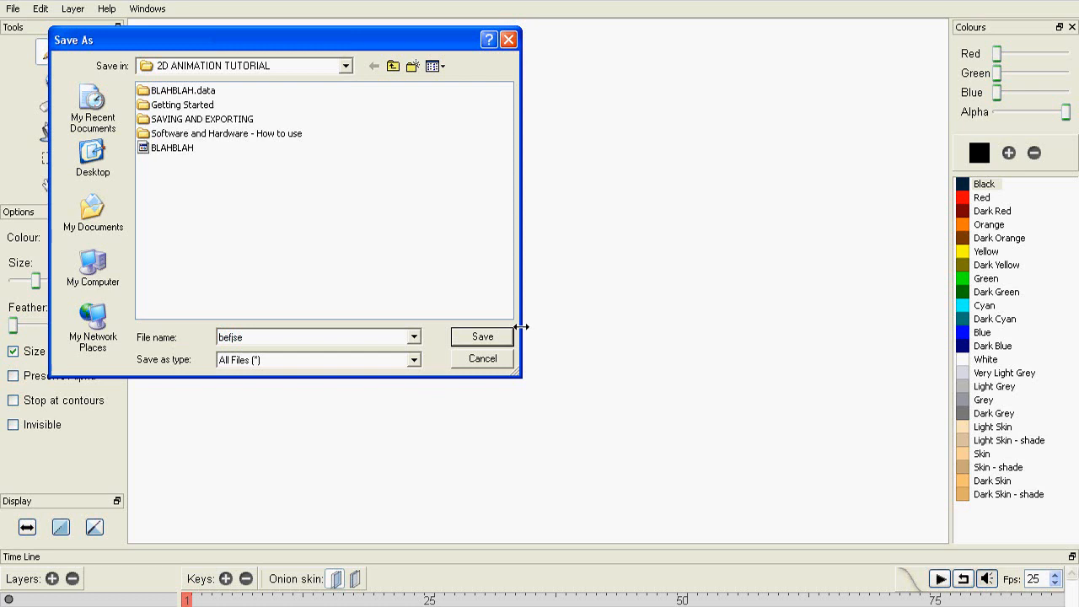
pyautogui.click(481, 336)
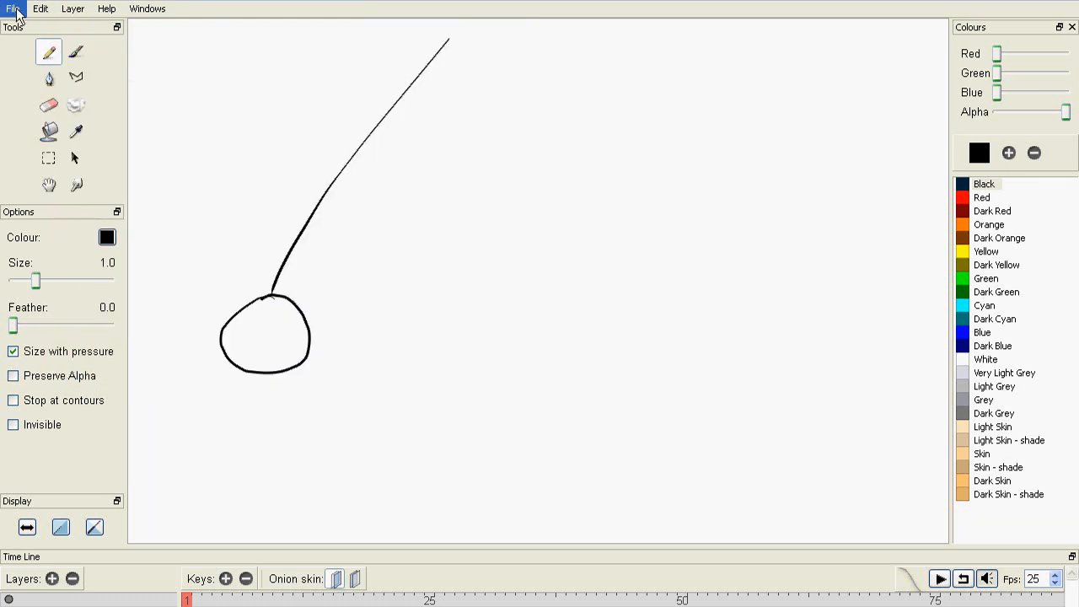
# - Reopen the saved befjse file through File > Open
pyautogui.click(12, 9)
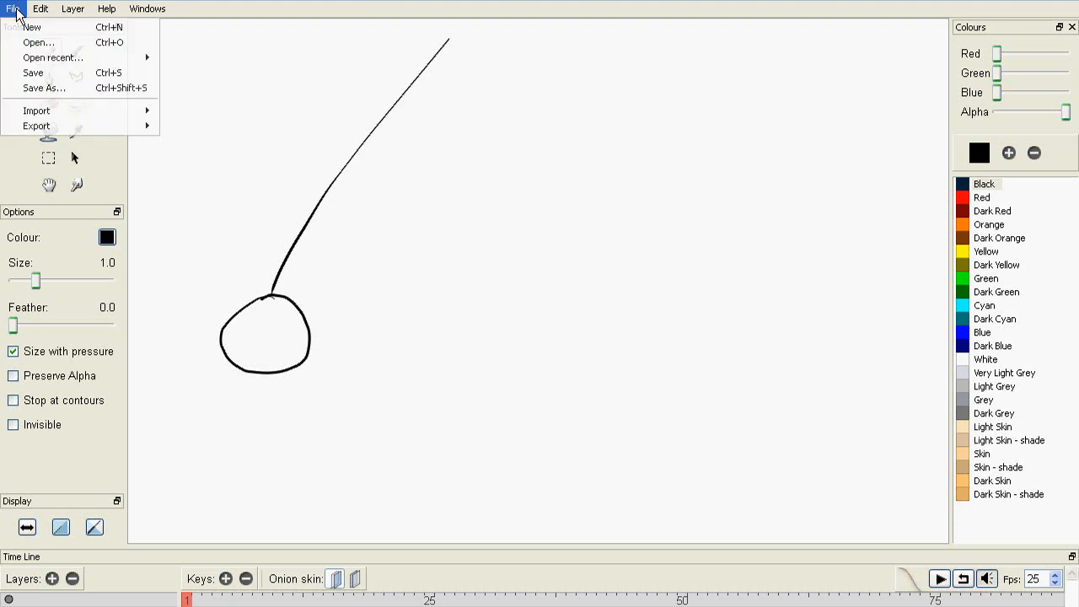
pyautogui.click(38, 42)
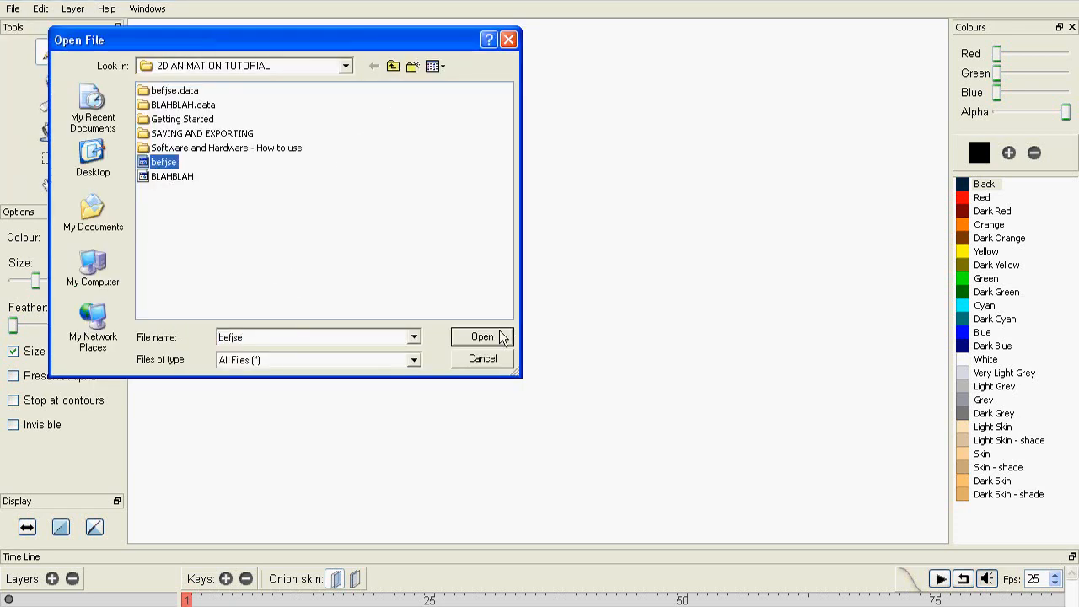
pyautogui.click(481, 336)
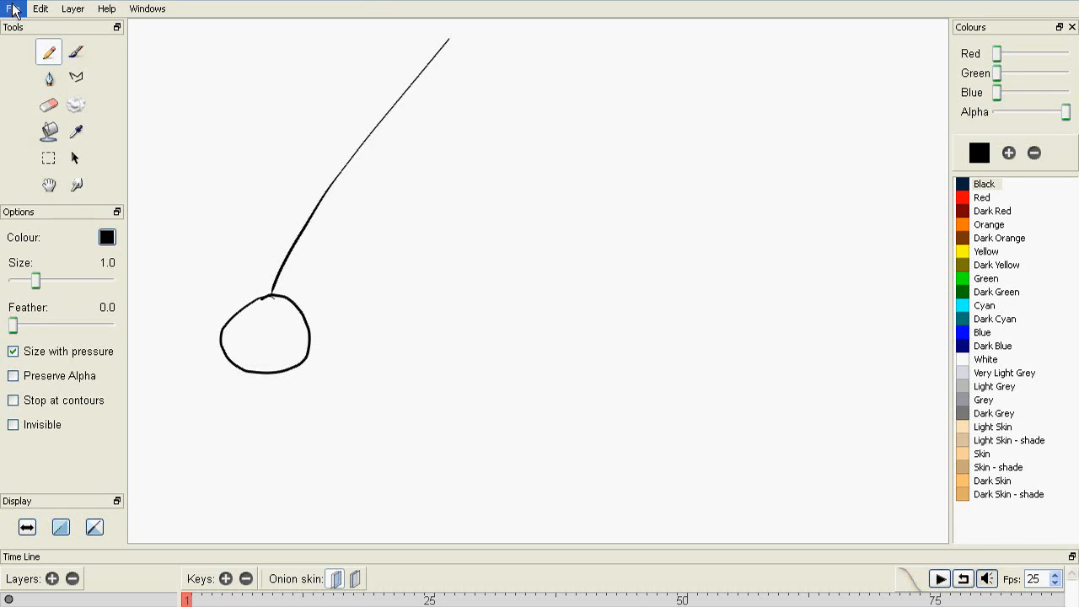
# - Start an Image Sequence export and name it pendulum_tutorial in the frames folder
pyautogui.click(13, 8)
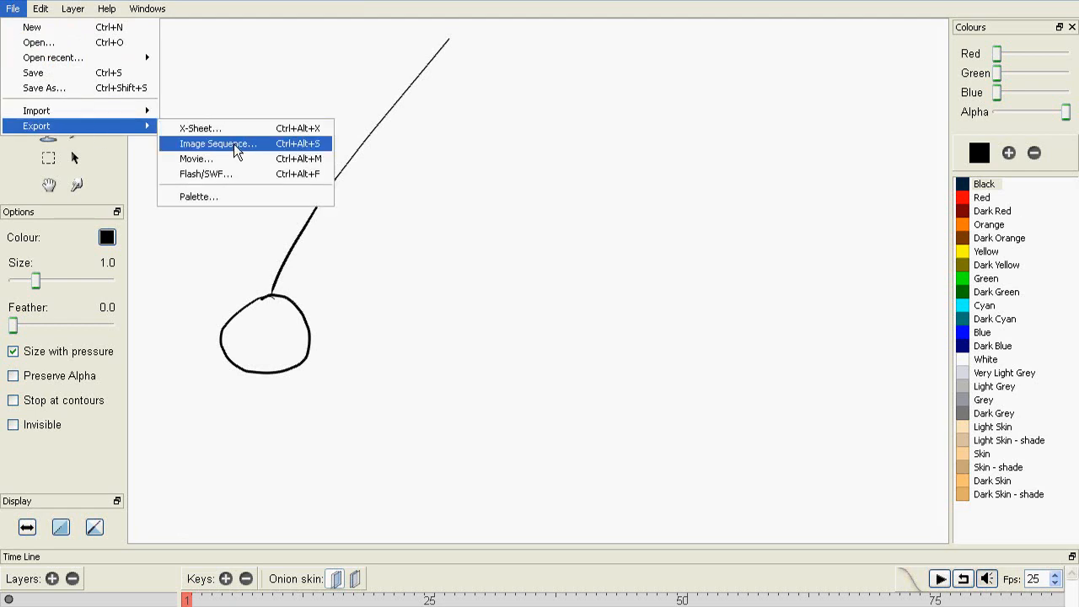
pyautogui.click(218, 144)
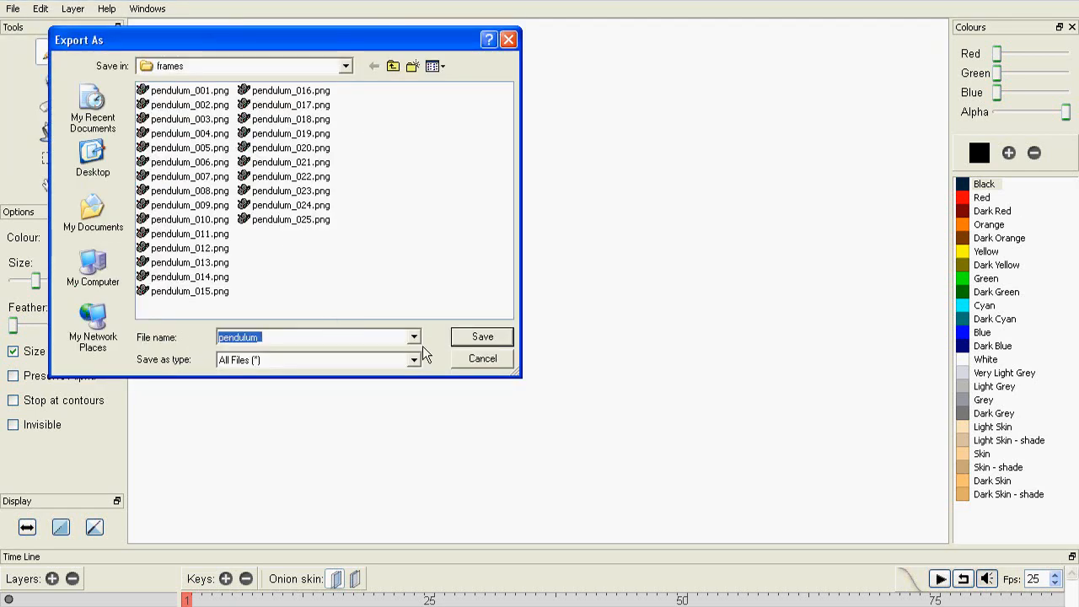
pyautogui.moveTo(430, 43)
pyautogui.write('_')
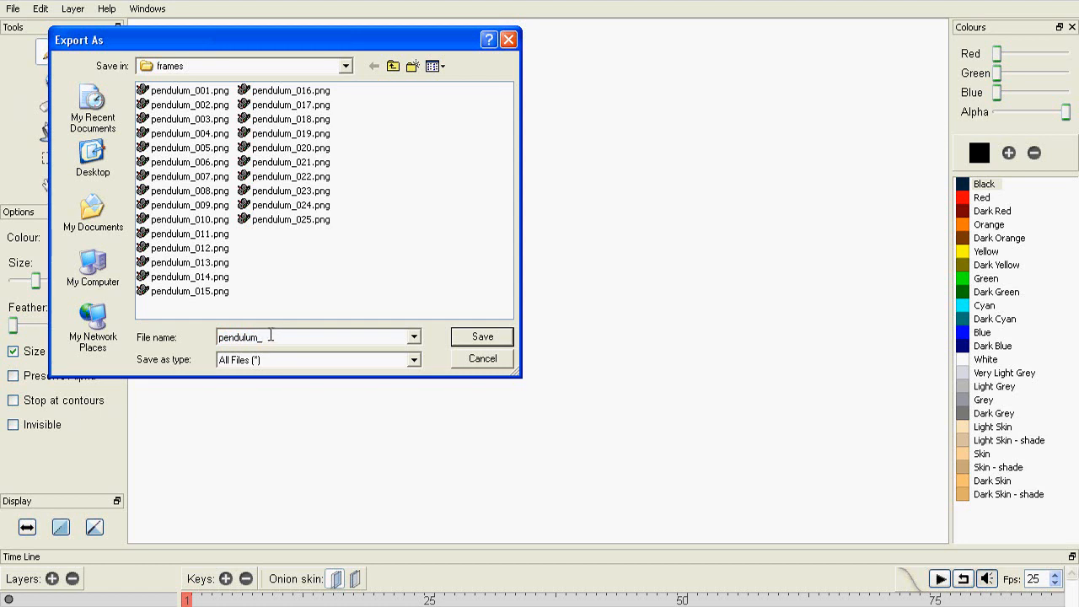
pyautogui.write('tutorial')
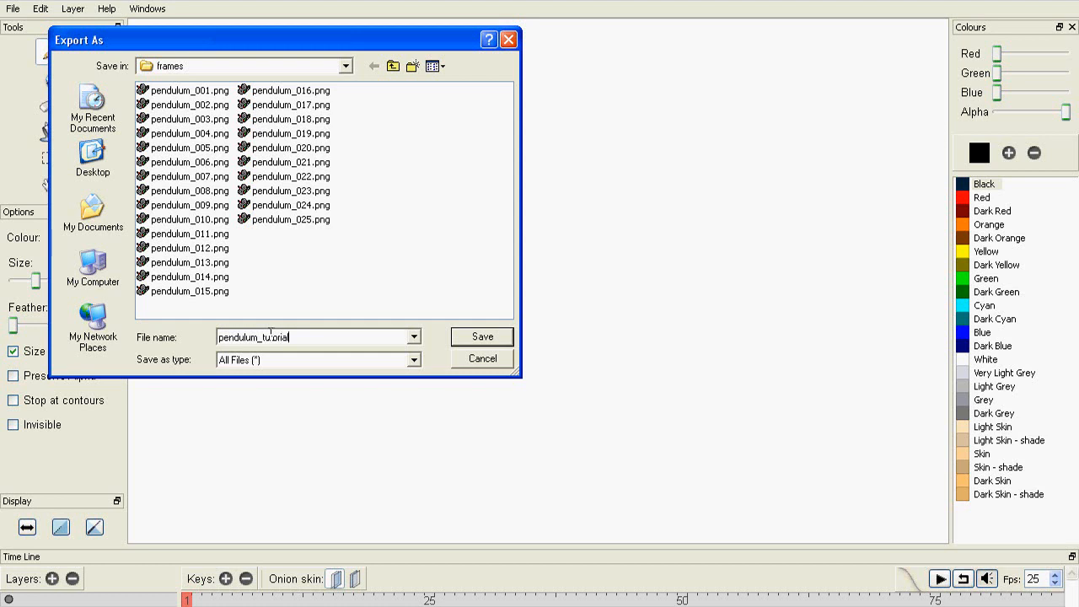
pyautogui.click(481, 337)
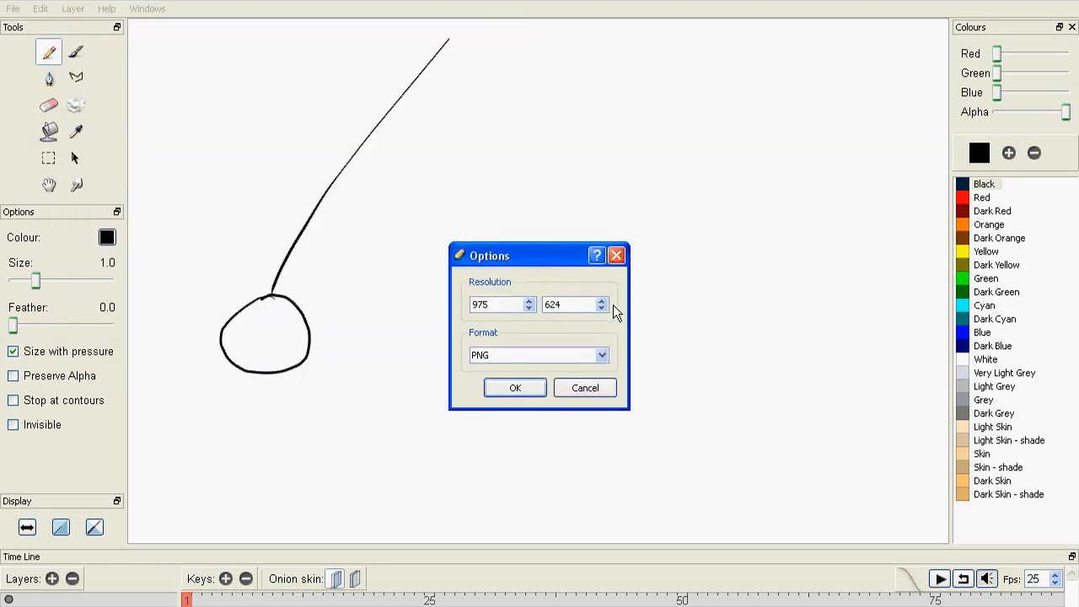
pyautogui.moveTo(602, 361)
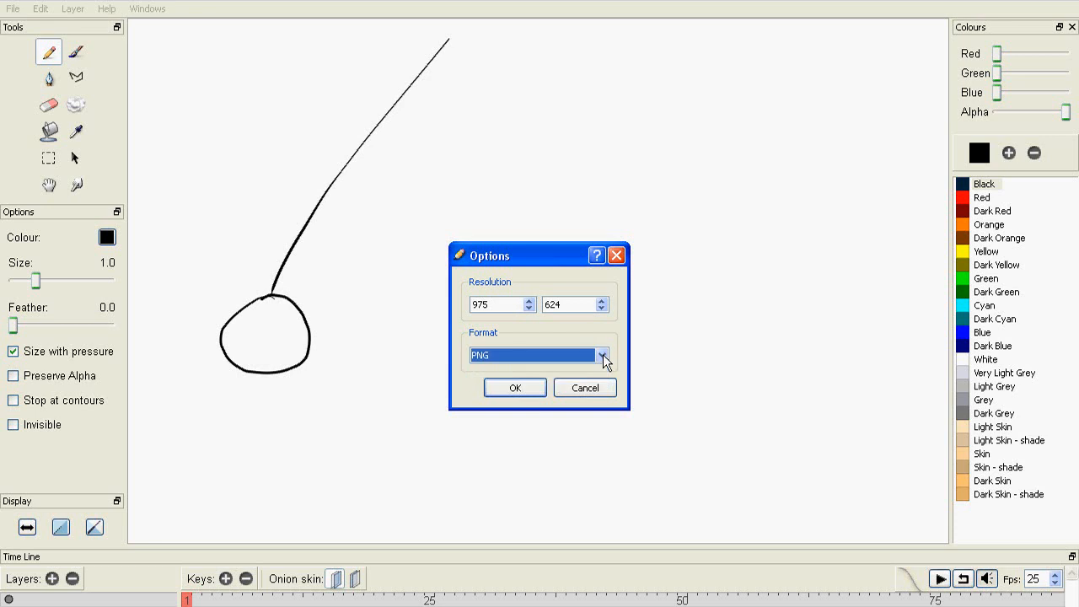
# - Review the export formats and confirm the PNG export at 975 by 624
pyautogui.click(601, 354)
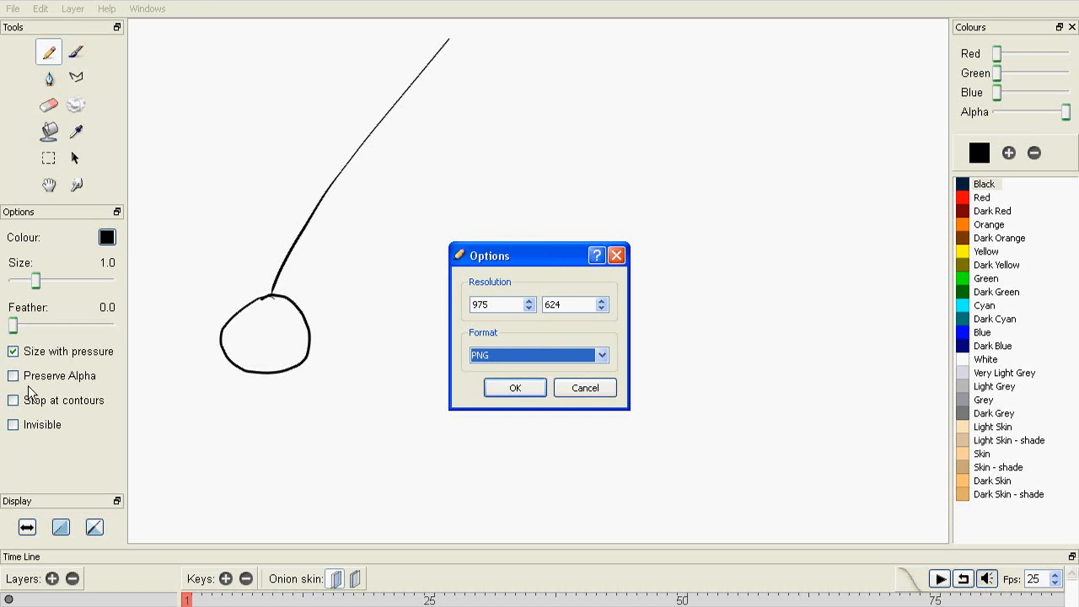
pyautogui.moveTo(4, 393)
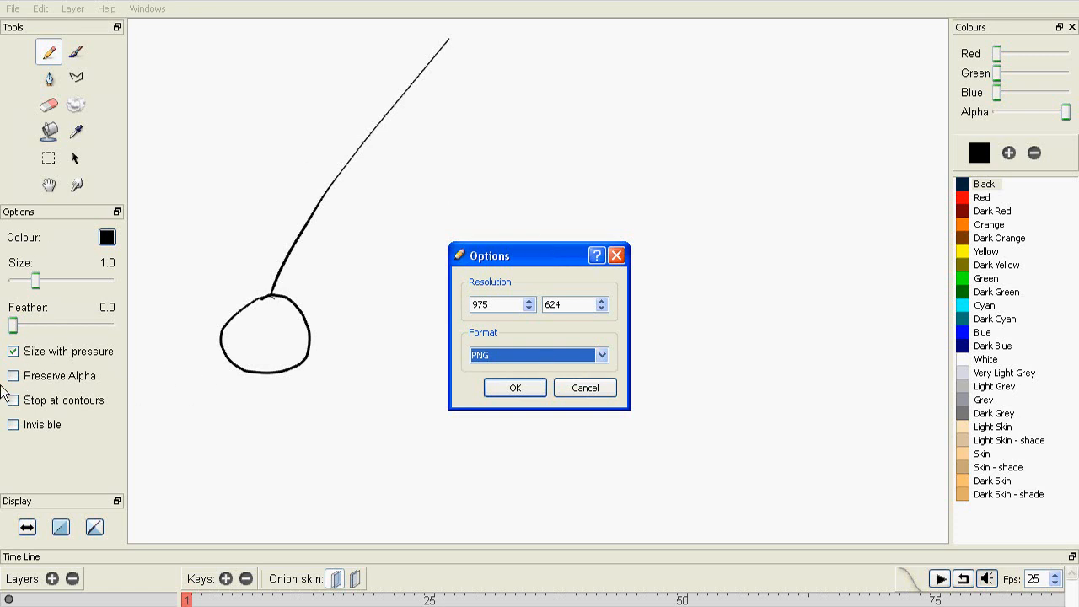
pyautogui.click(13, 375)
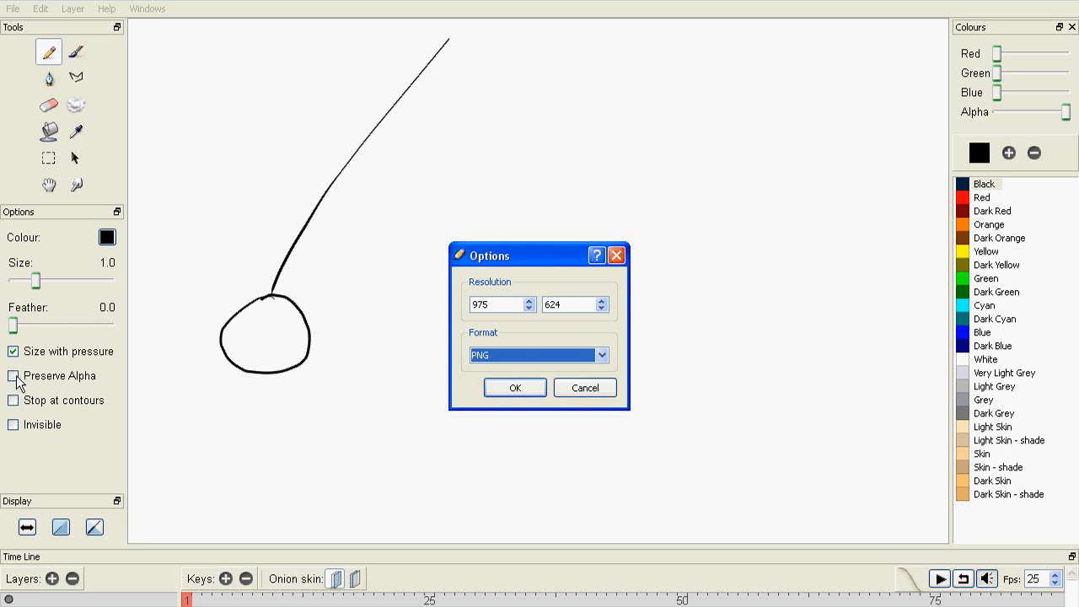
pyautogui.moveTo(348, 398)
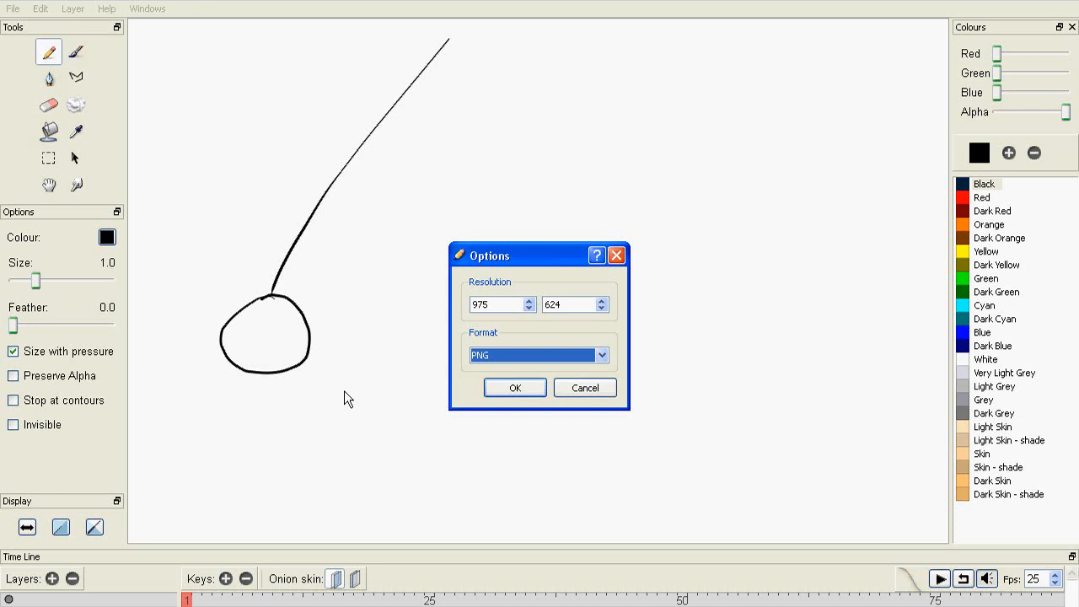
pyautogui.moveTo(348, 230)
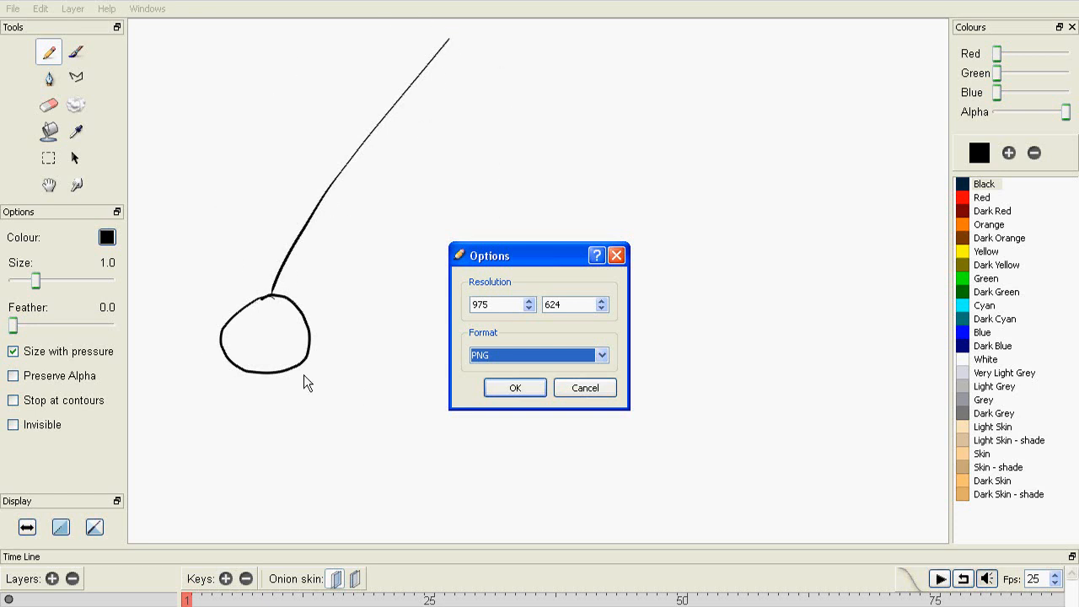
pyautogui.moveTo(308, 265)
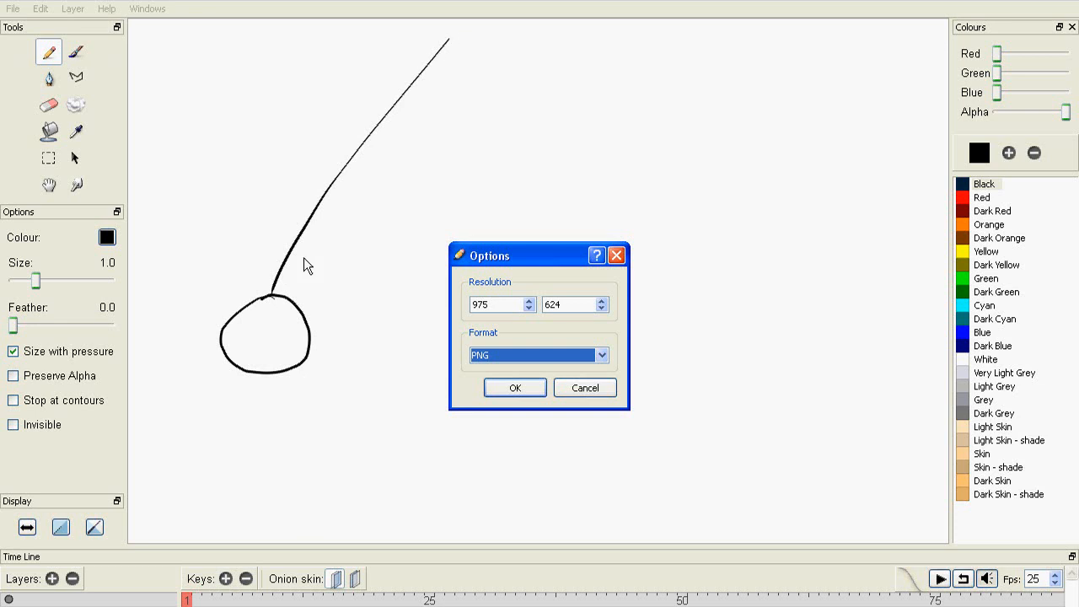
pyautogui.moveTo(367, 93)
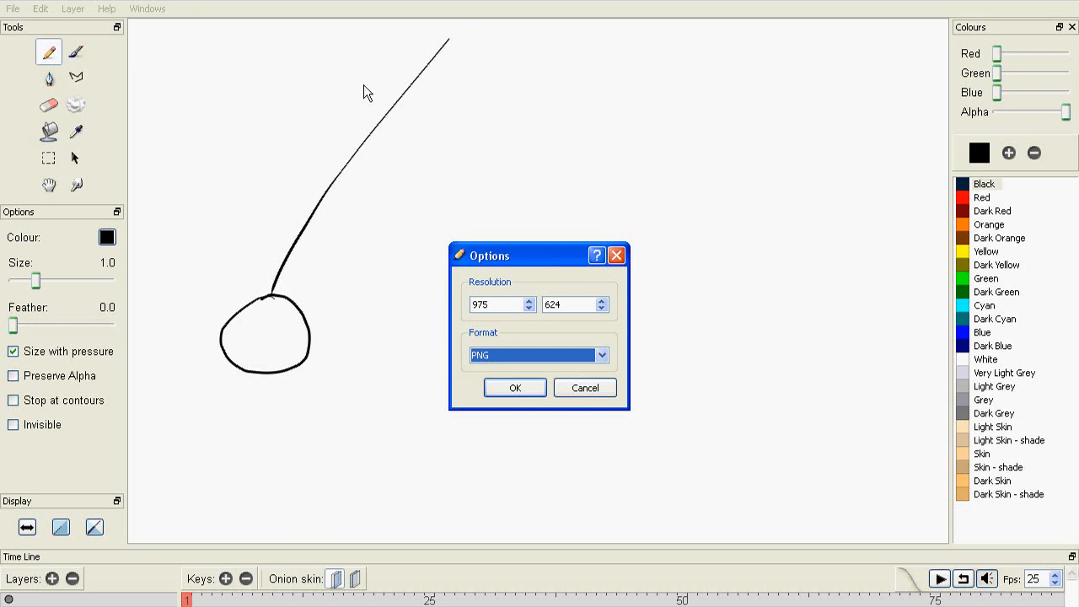
pyautogui.moveTo(360, 447)
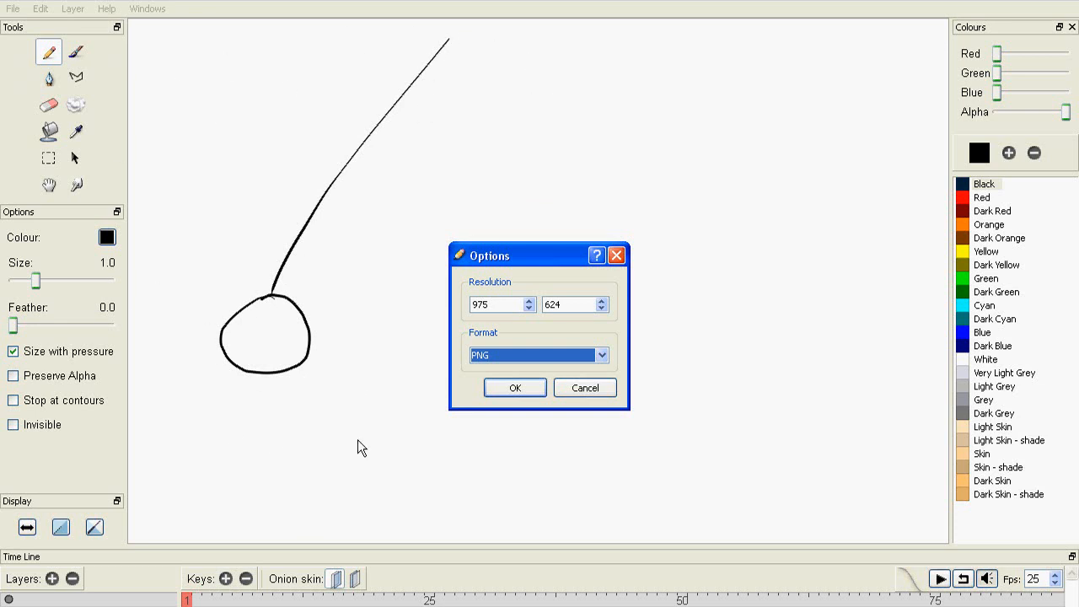
pyautogui.moveTo(383, 407)
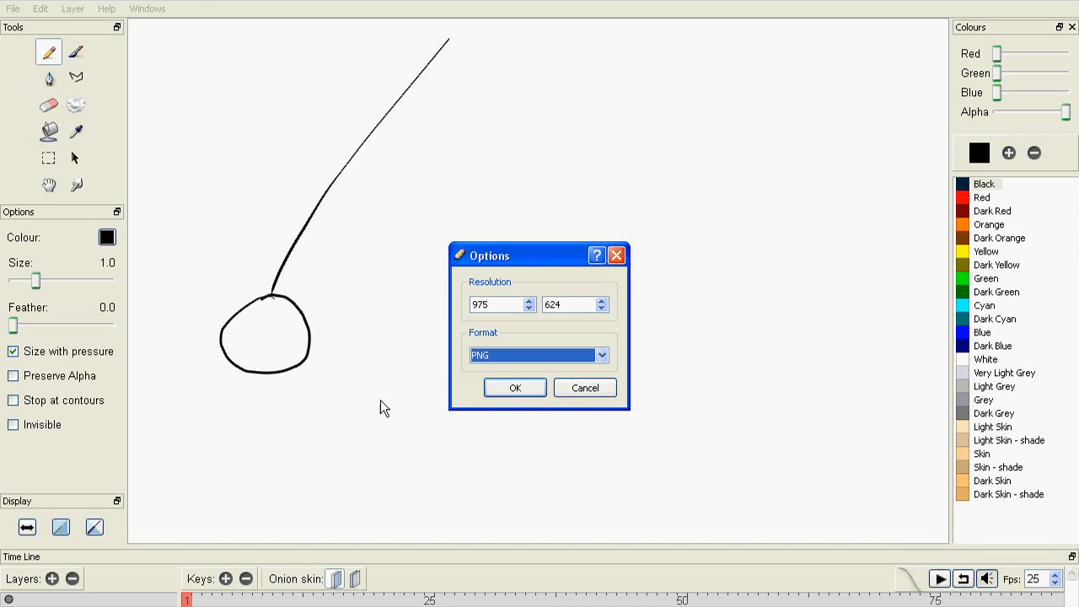
pyautogui.moveTo(530, 435)
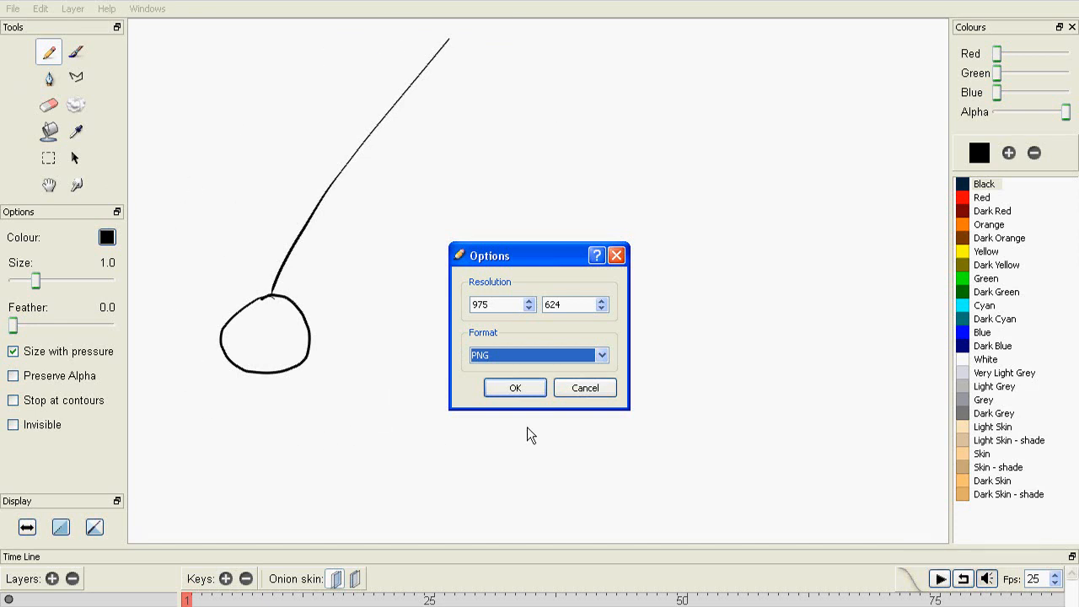
pyautogui.click(514, 387)
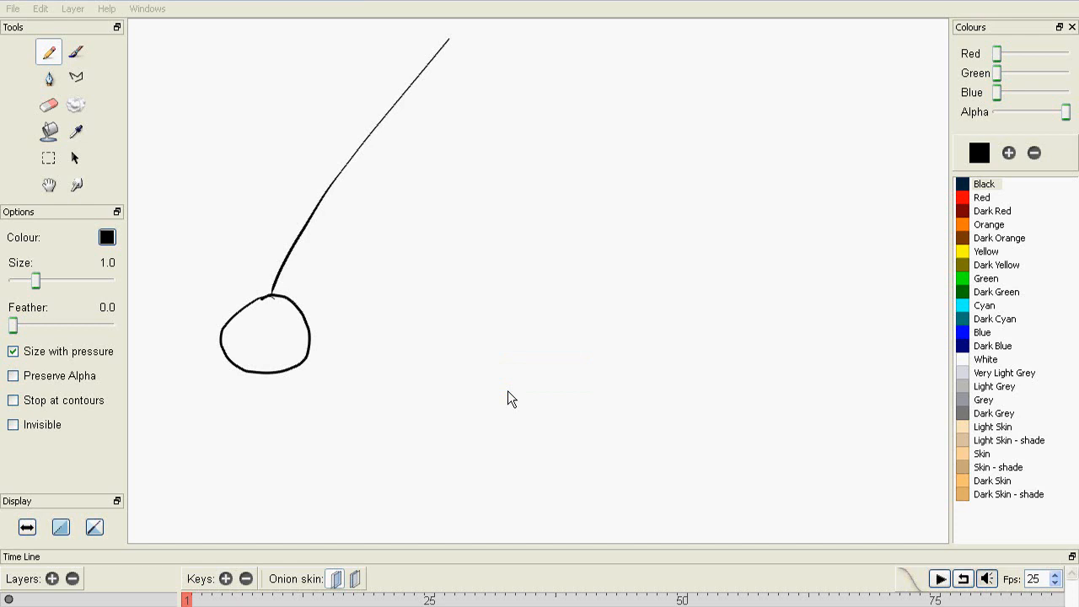
pyautogui.moveTo(348, 369)
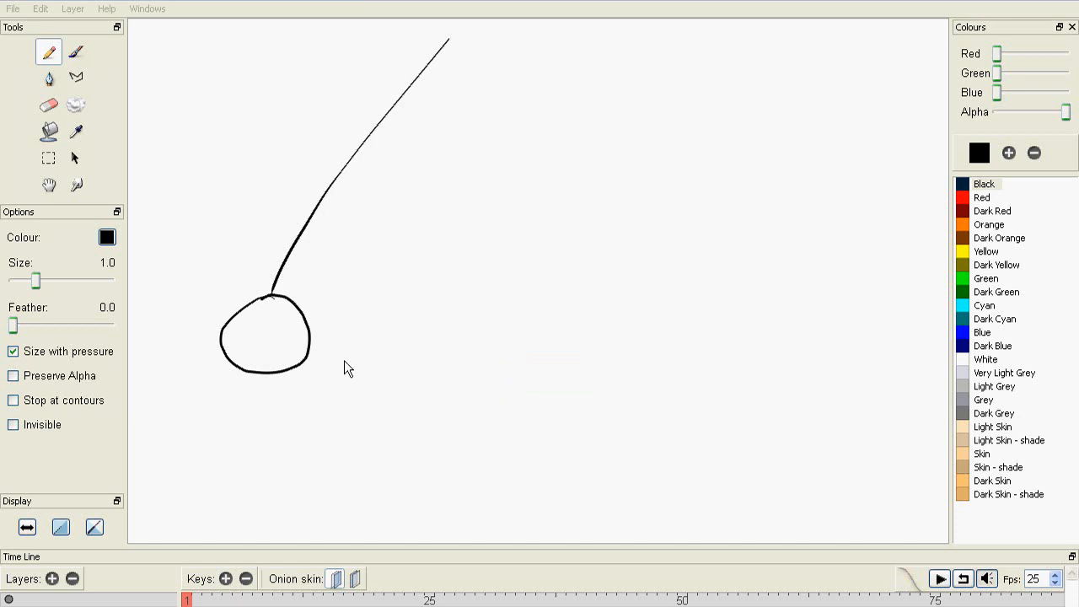
pyautogui.moveTo(368, 394)
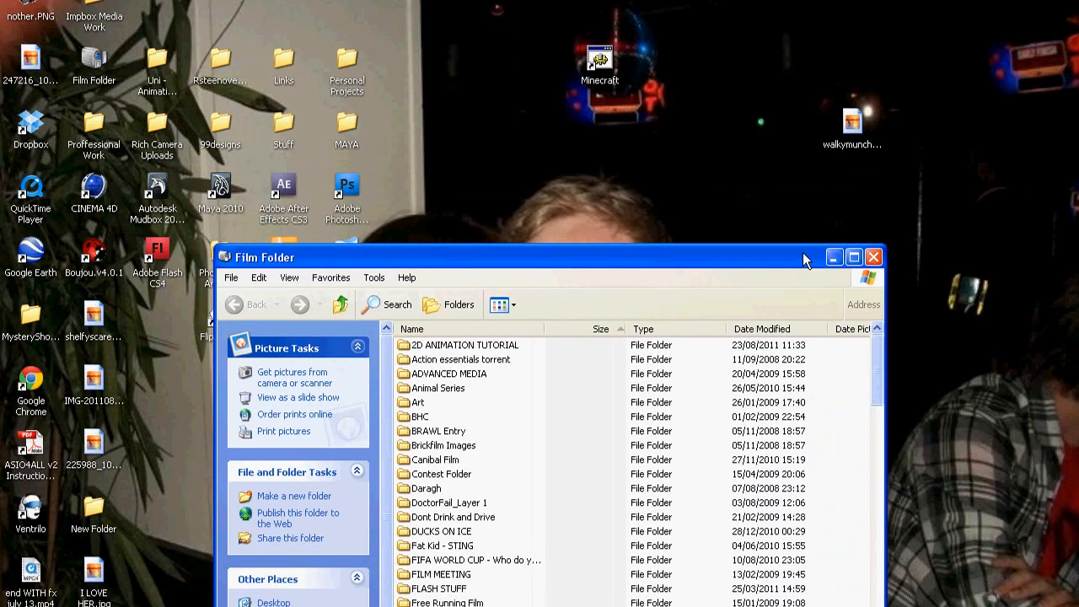
# - View the exported pendulum PNG frames in the frames folder, then close the window
pyautogui.doubleClick(464, 344)
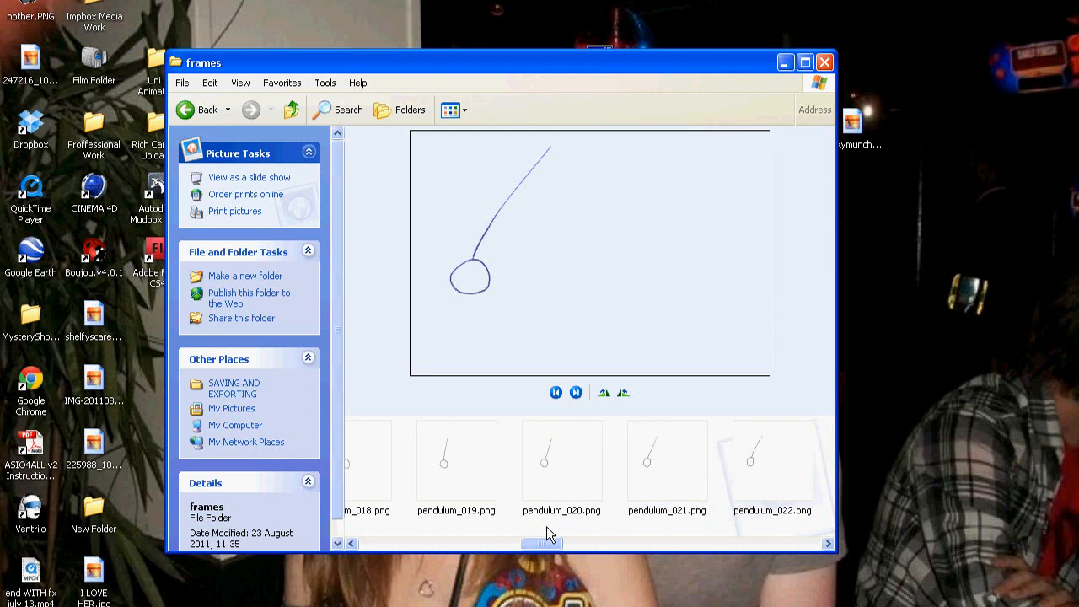
pyautogui.moveTo(449, 456)
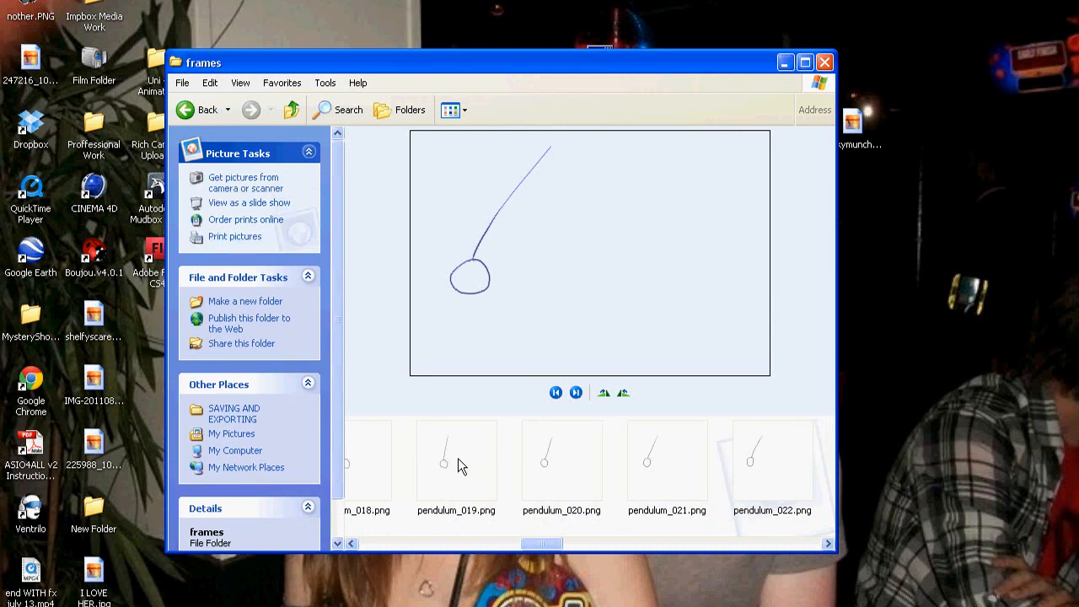
pyautogui.click(823, 62)
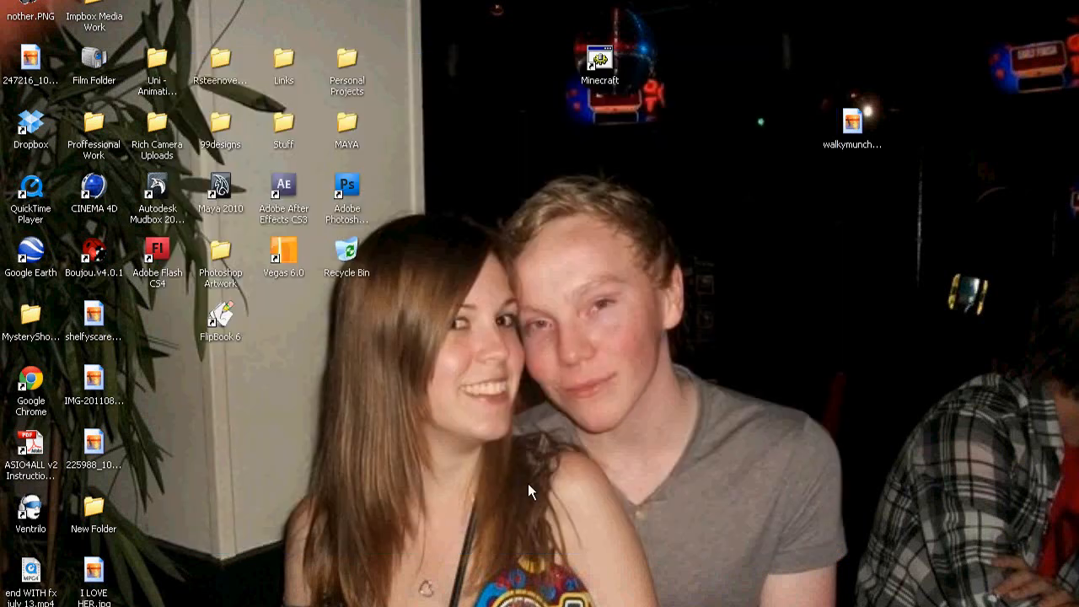
pyautogui.doubleClick(221, 323)
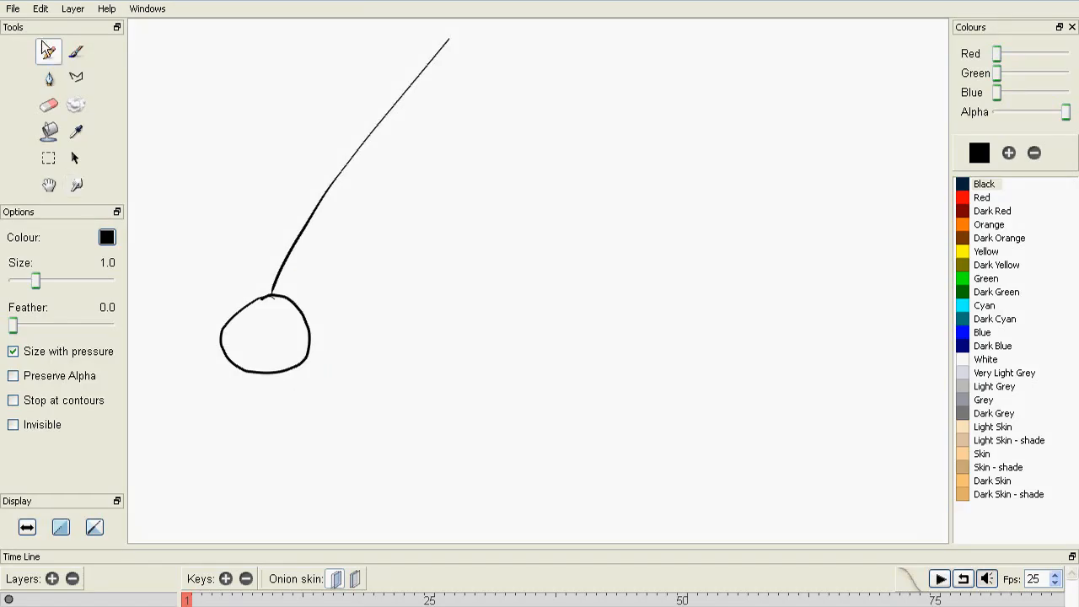
pyautogui.click(13, 8)
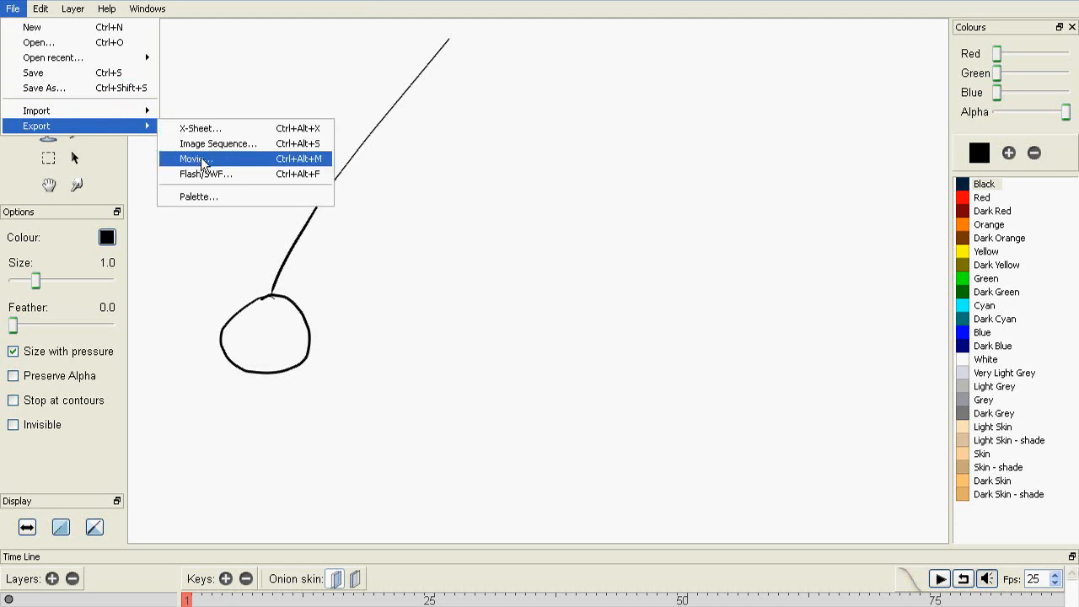
pyautogui.click(194, 158)
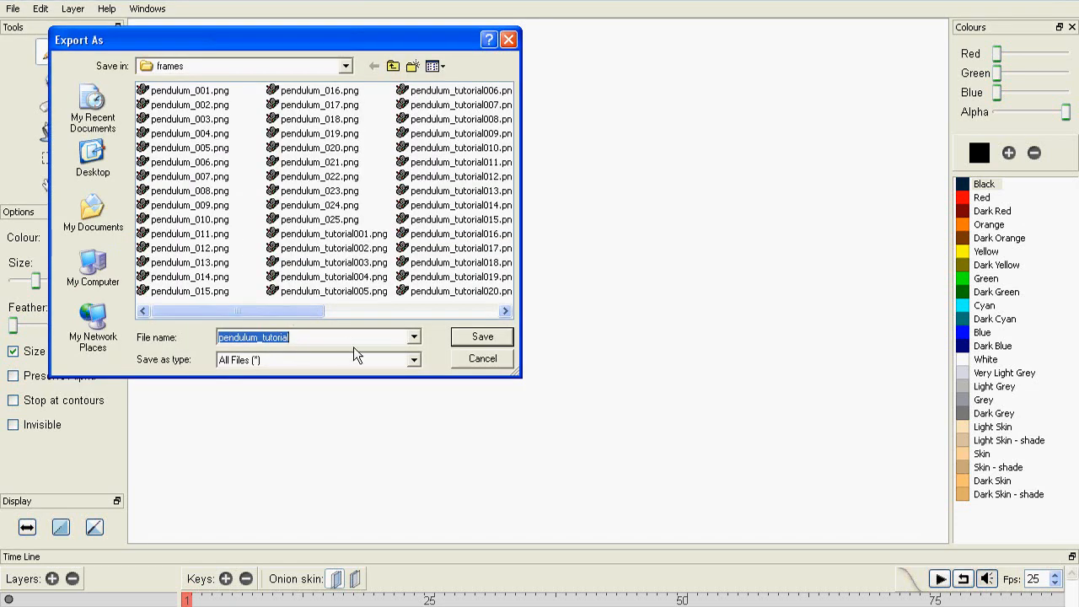
pyautogui.moveTo(280, 318)
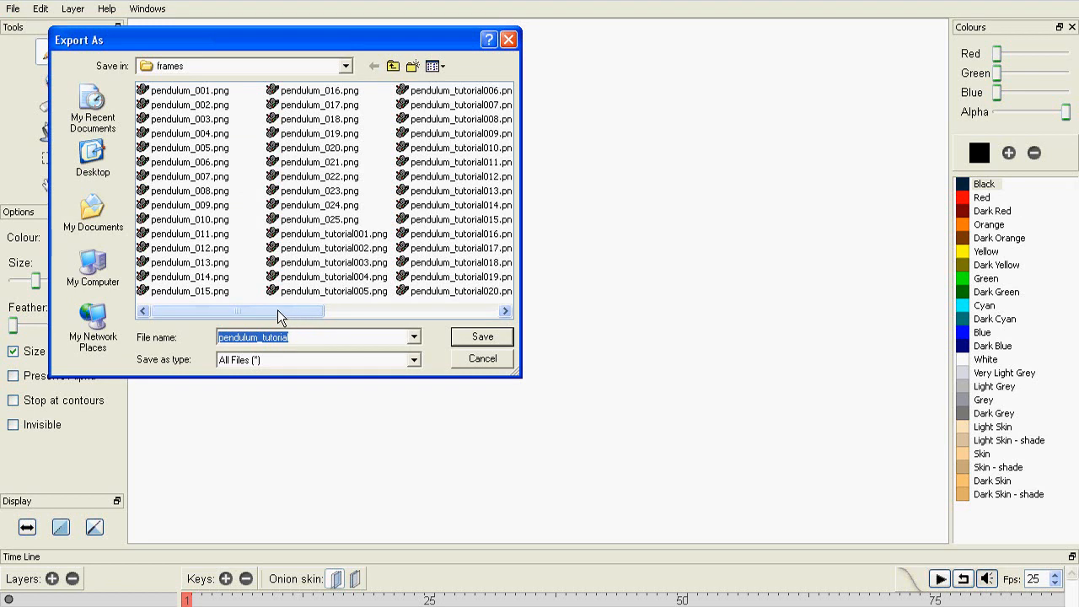
pyautogui.moveTo(481, 336)
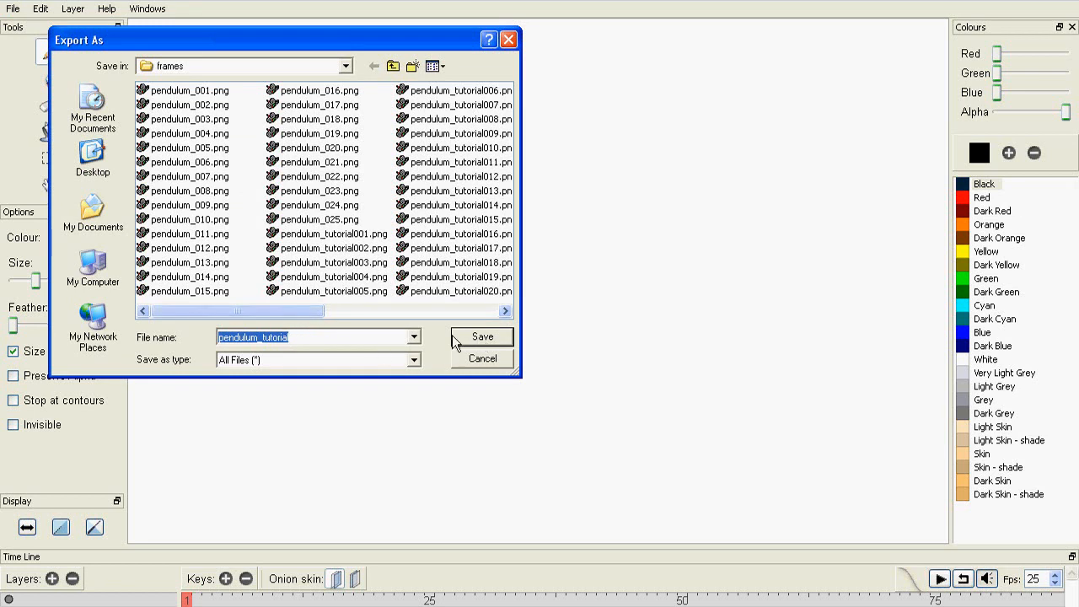
pyautogui.moveTo(477, 345)
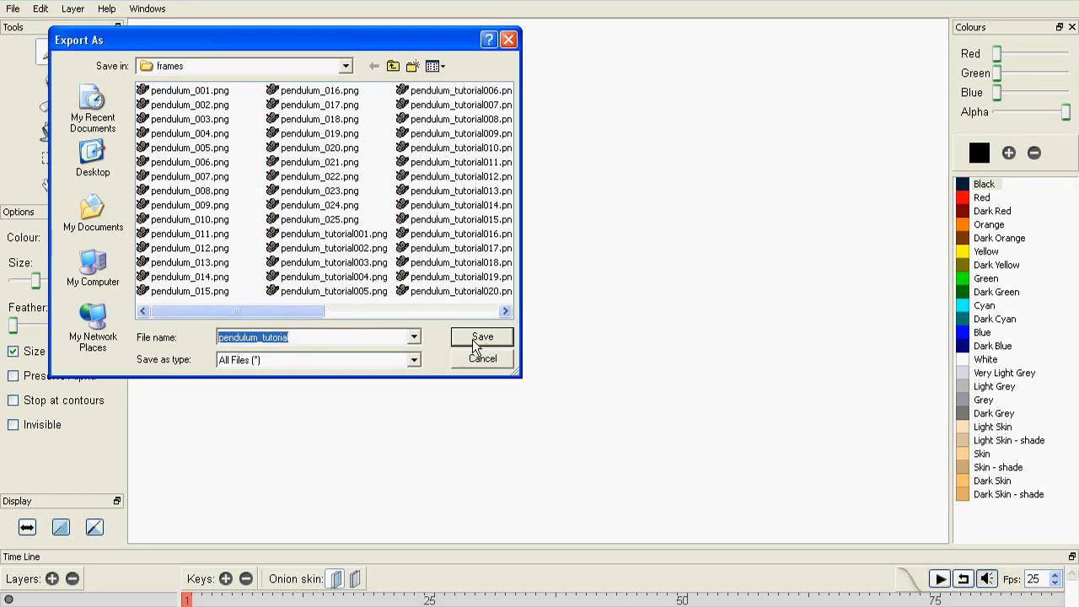
pyautogui.click(481, 337)
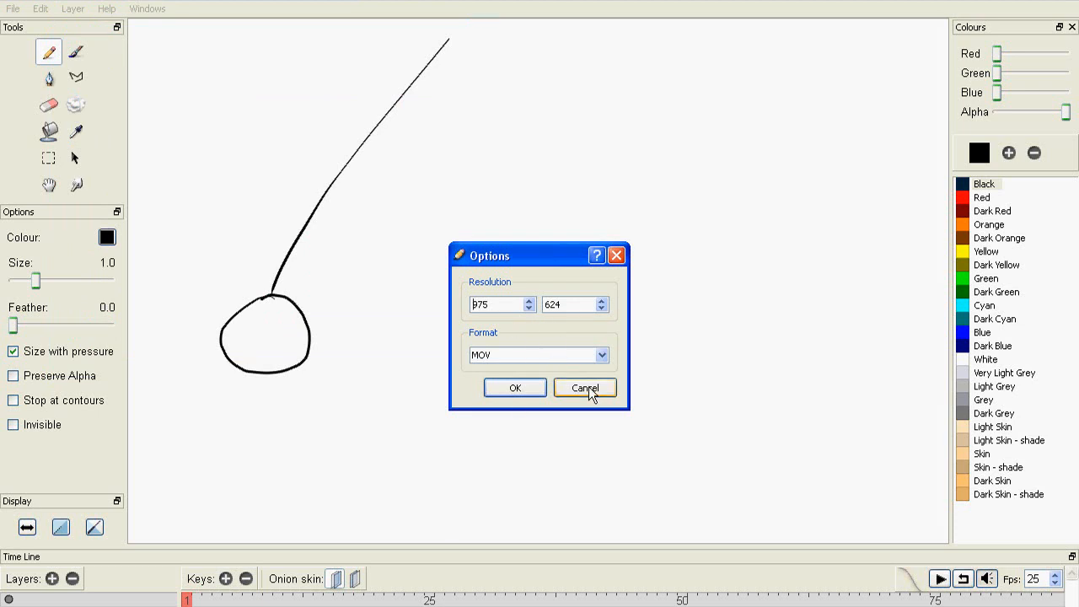
pyautogui.moveTo(589, 371)
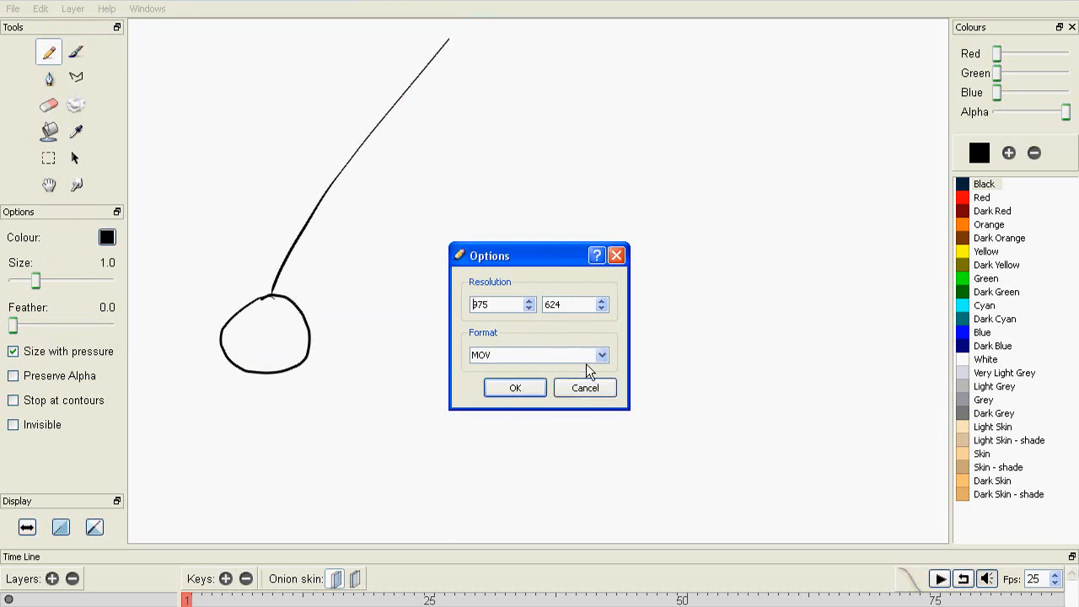
pyautogui.click(600, 355)
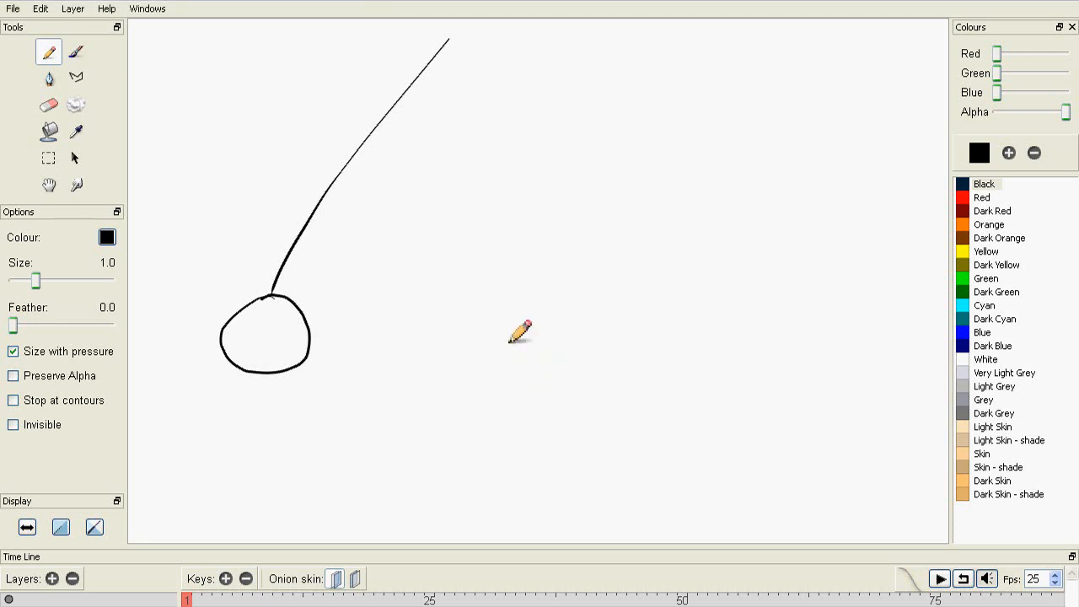
pyautogui.moveTo(417, 7)
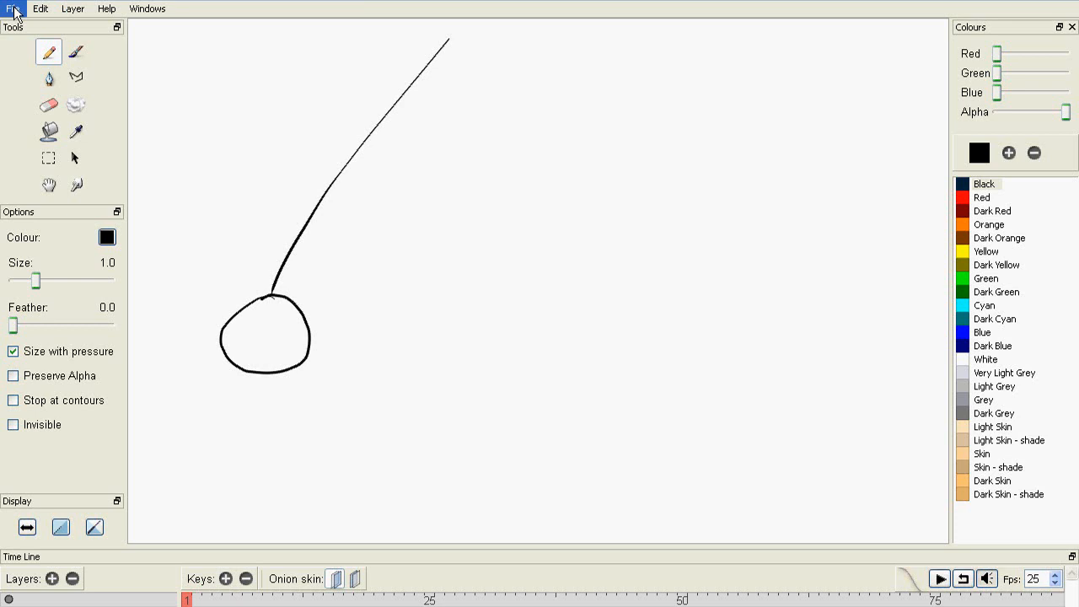
pyautogui.click(13, 9)
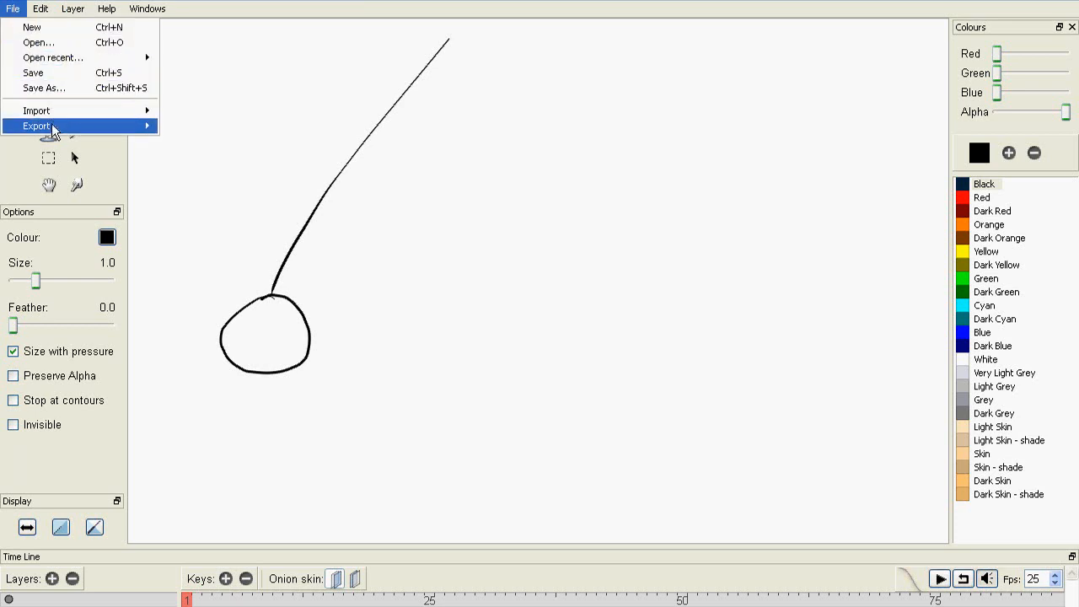
pyautogui.click(36, 126)
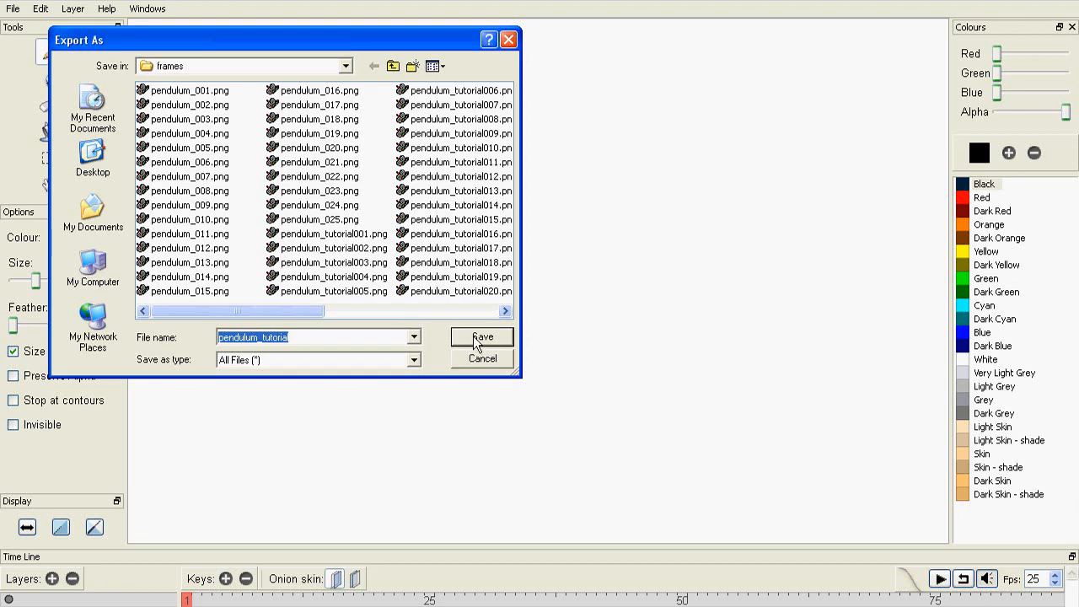
pyautogui.moveTo(309, 339)
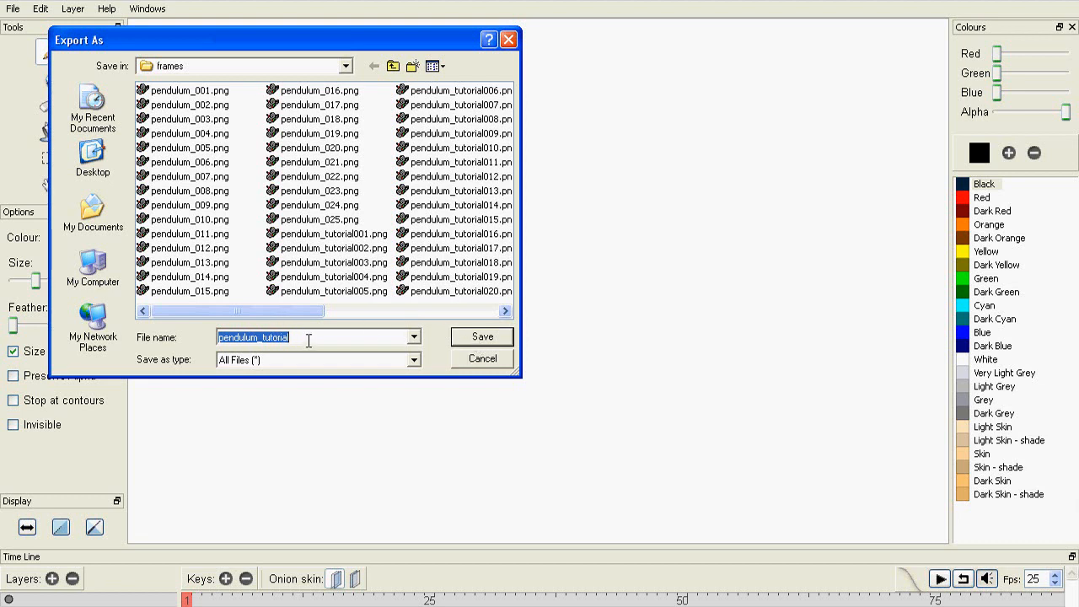
pyautogui.click(481, 336)
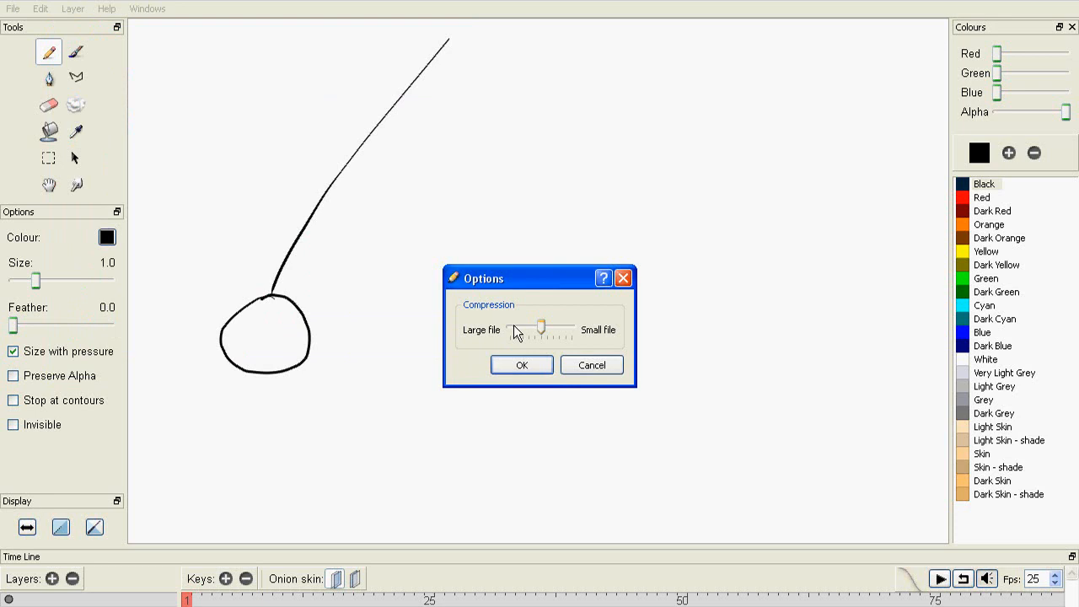
pyautogui.moveTo(523, 339)
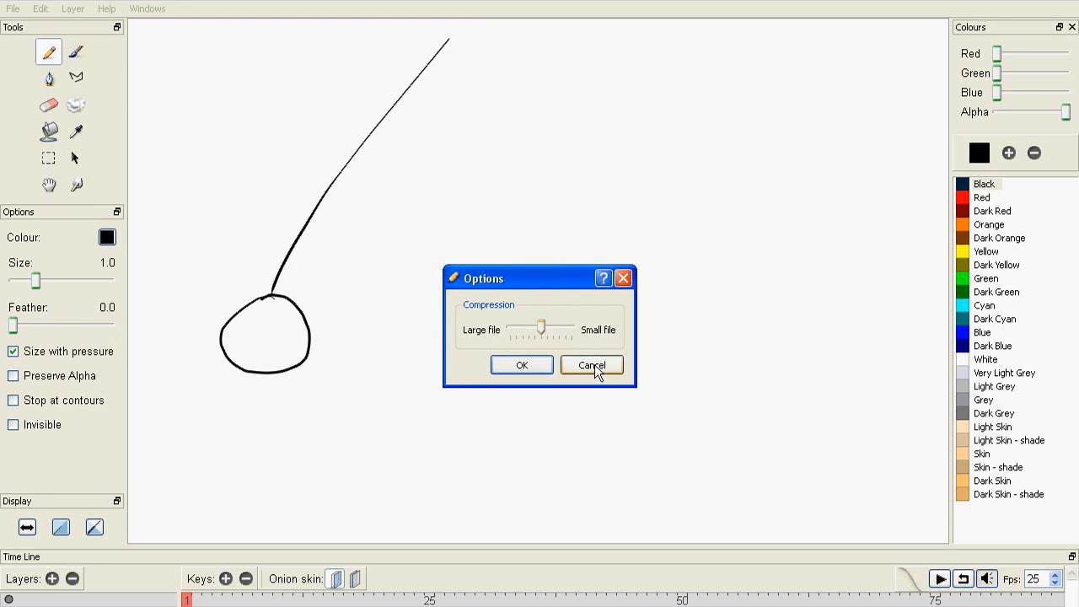
pyautogui.click(591, 365)
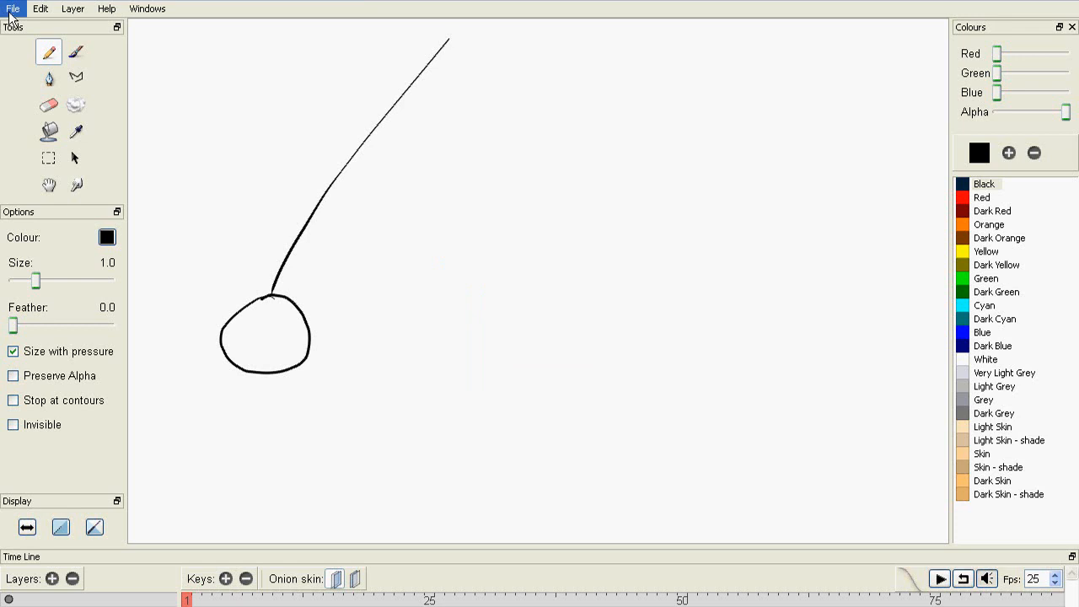
# - Show the File > Export list with X-Sheet, Image Sequence, Movie, Flash/SWF and Palette
pyautogui.click(13, 8)
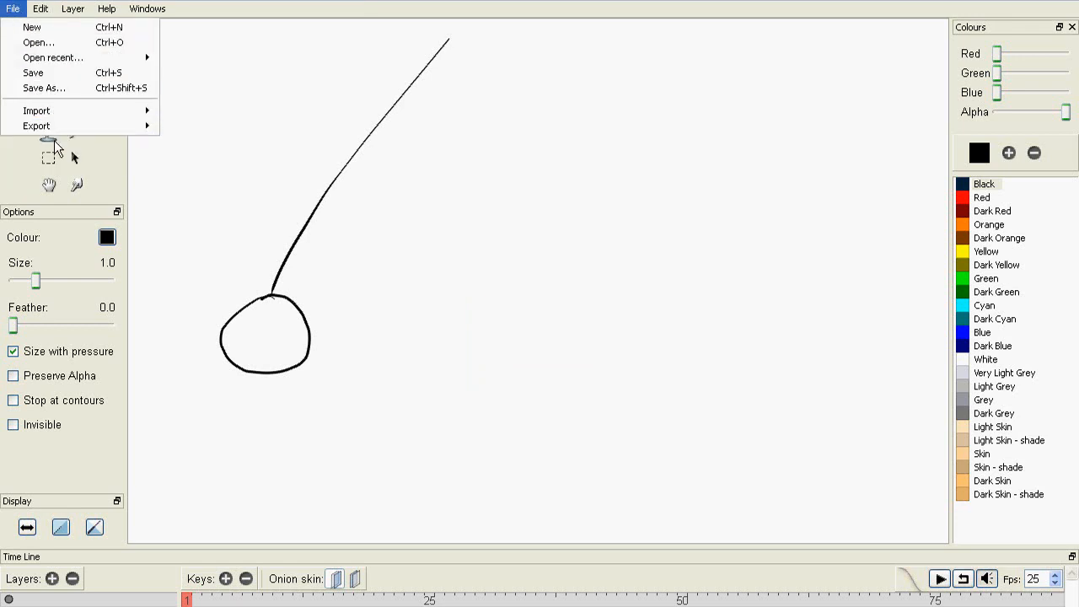
pyautogui.click(36, 125)
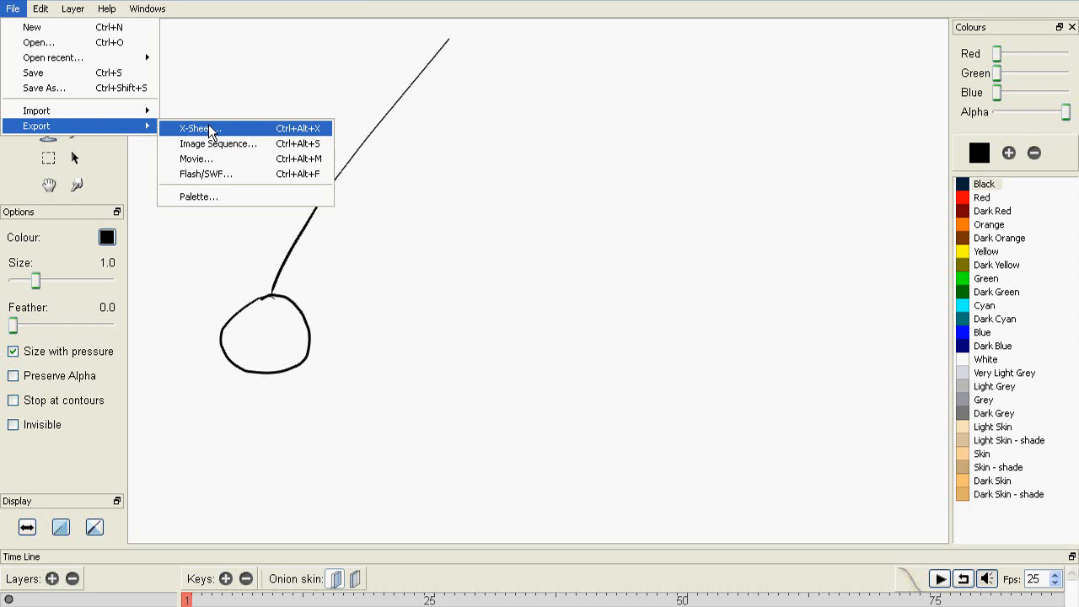
pyautogui.moveTo(202, 133)
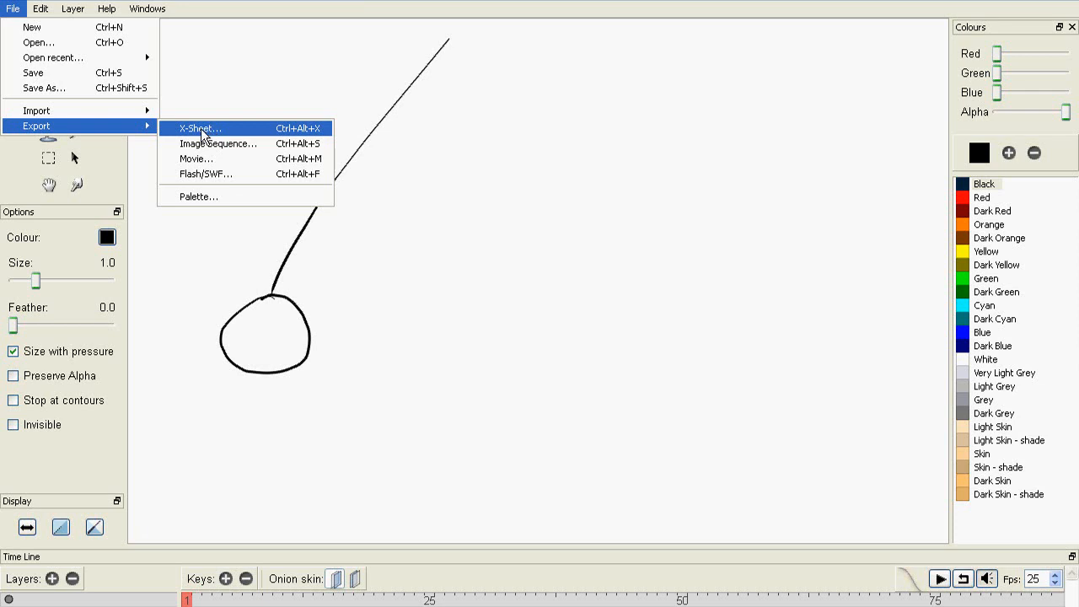
pyautogui.moveTo(202, 135)
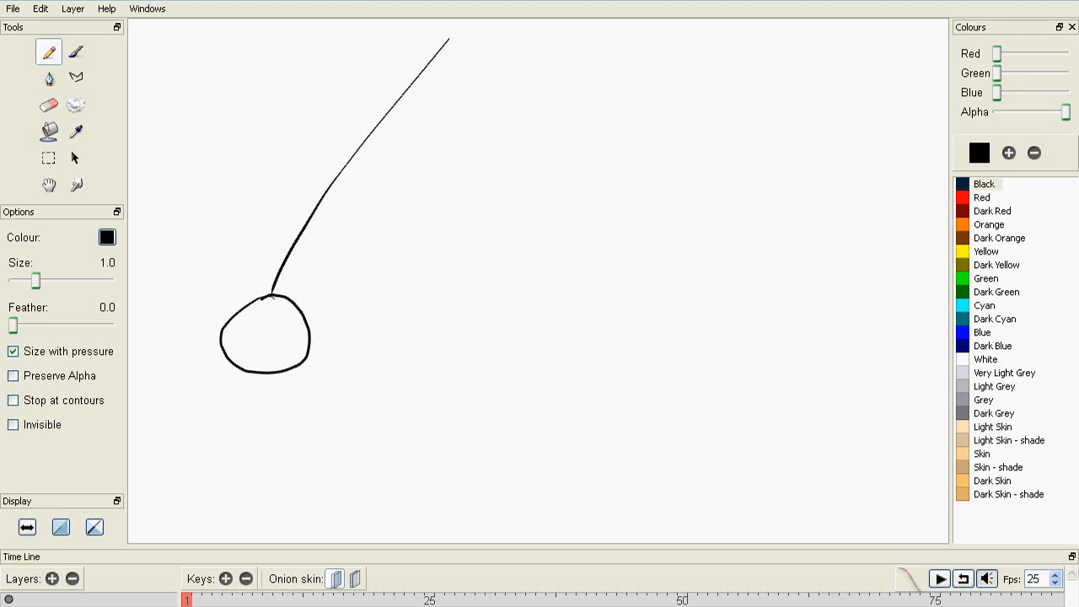
pyautogui.click(13, 8)
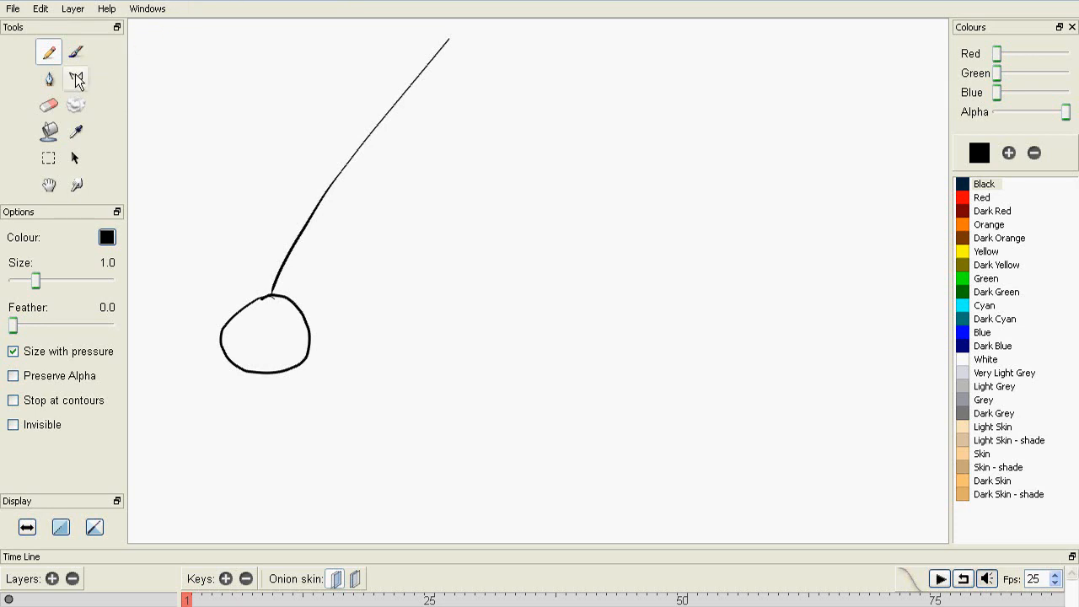
pyautogui.moveTo(76, 105)
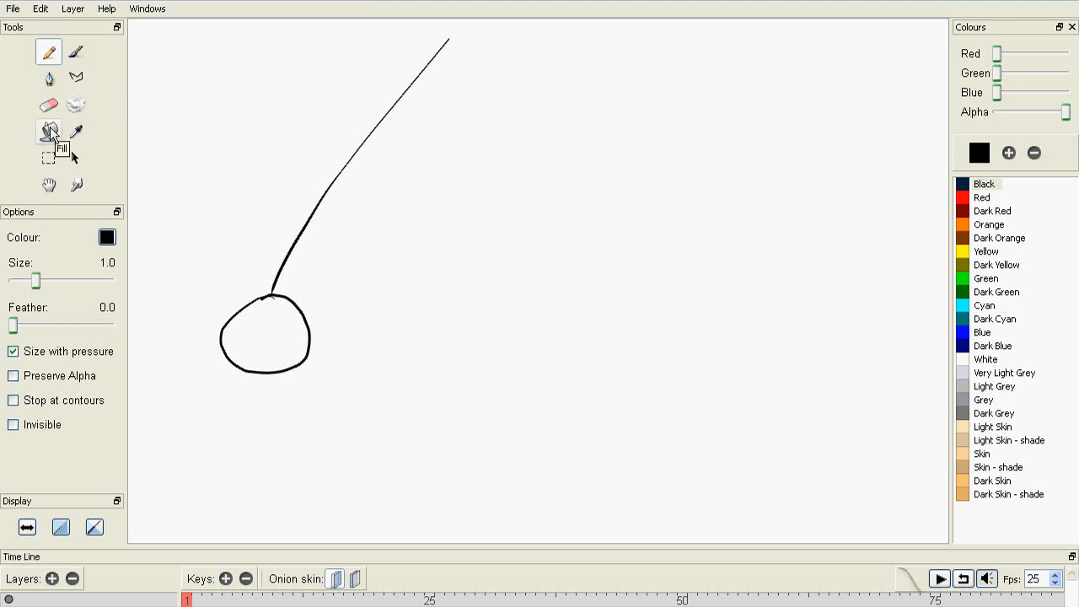
pyautogui.moveTo(380, 243)
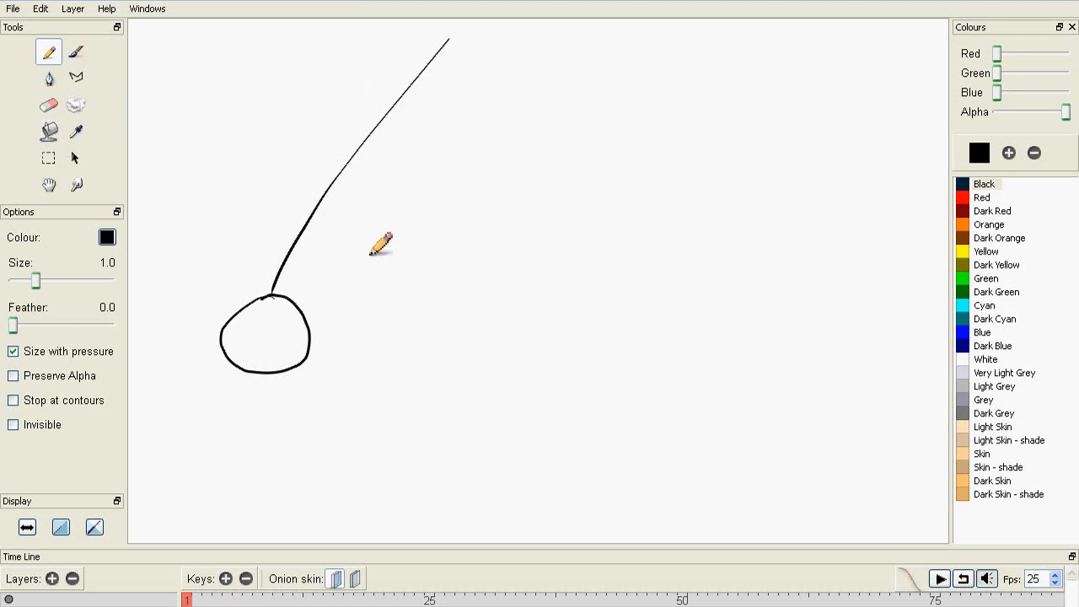